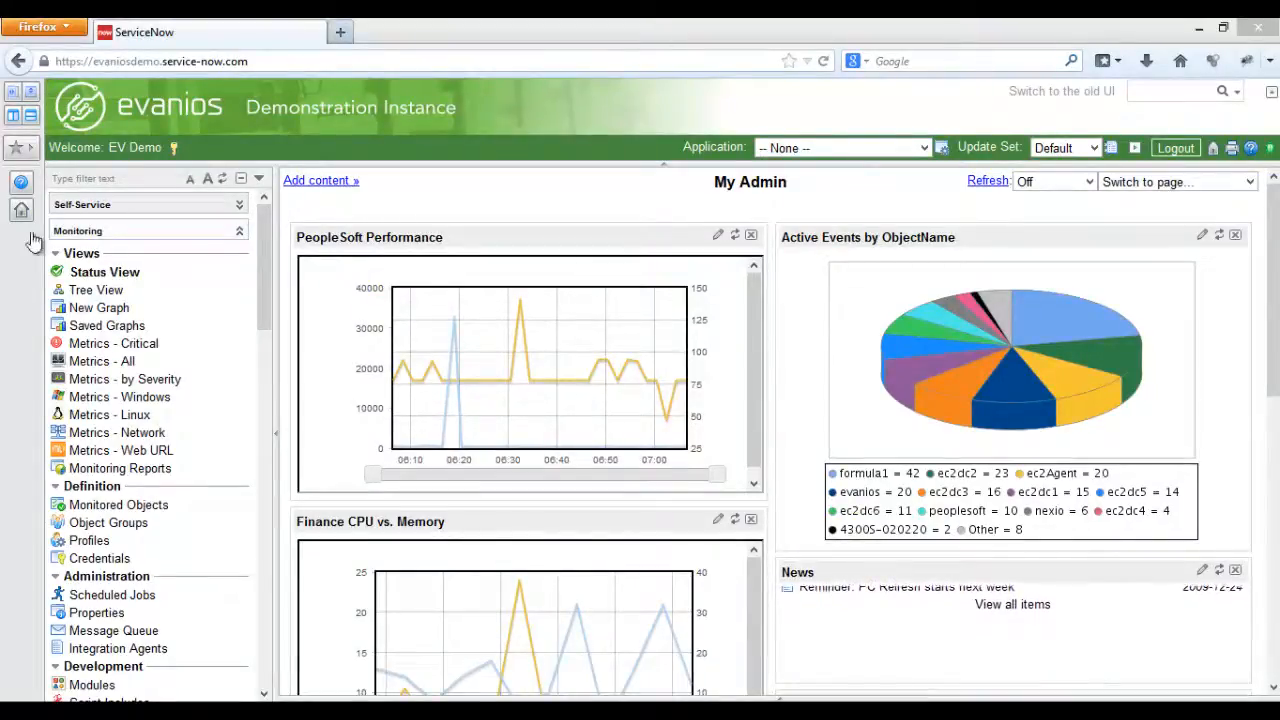
Step: Scroll the My Admin dashboard to reach the Finance CPU vs. Memory chart
{"action": "scroll", "scroll_direction": "down", "scroll_amount": 3}
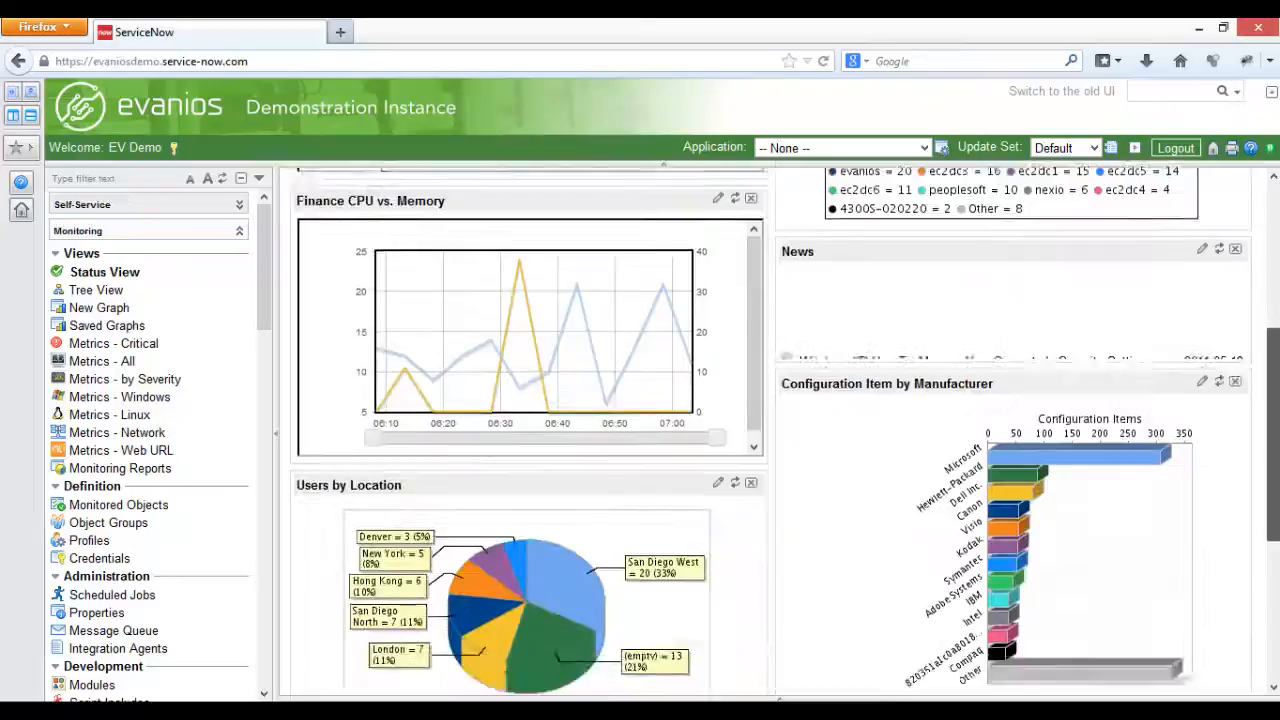
{"action": "scroll", "scroll_direction": "up", "scroll_amount": 3}
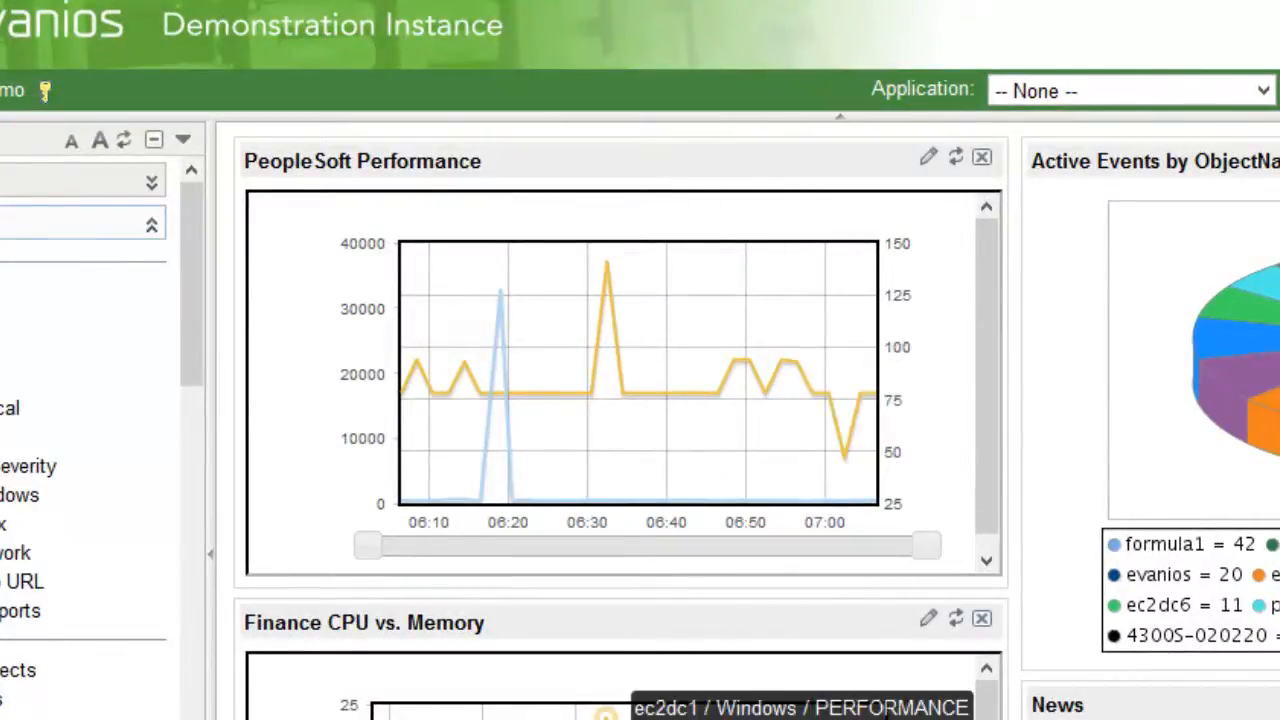
{"action": "scroll", "scroll_direction": "down", "scroll_amount": 3}
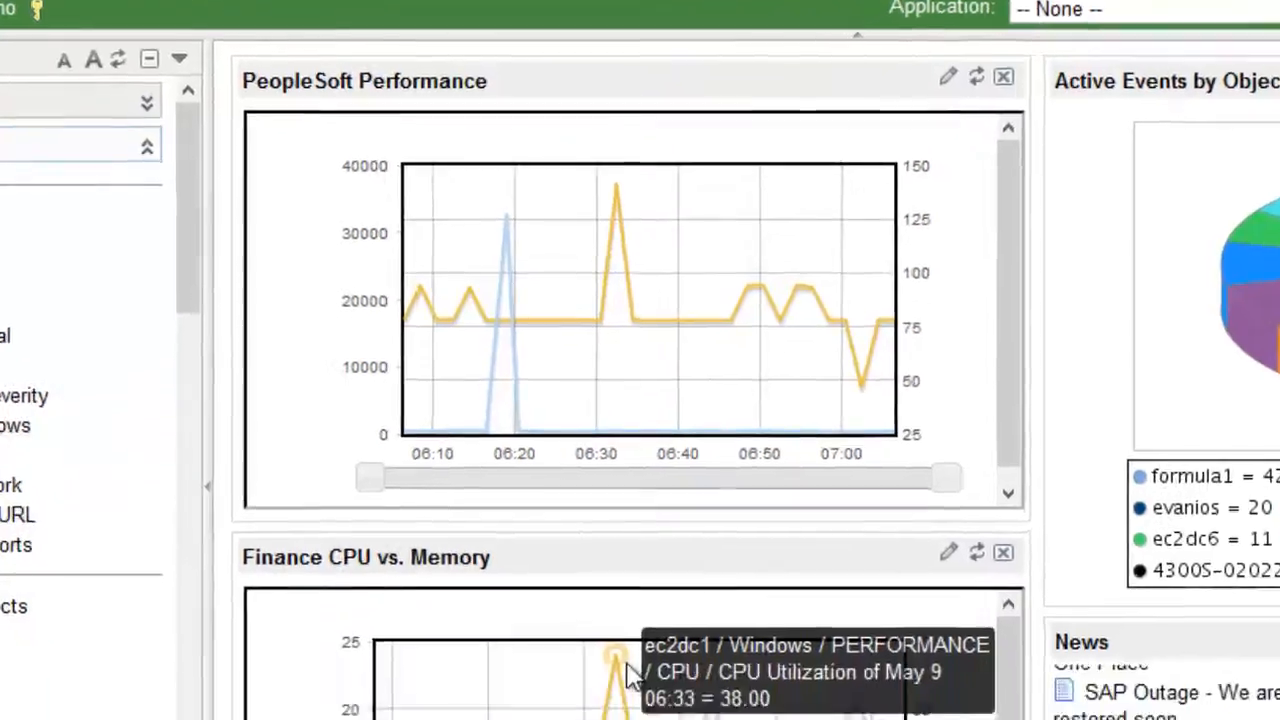
{"action": "scroll", "scroll_direction": "down", "scroll_amount": 3}
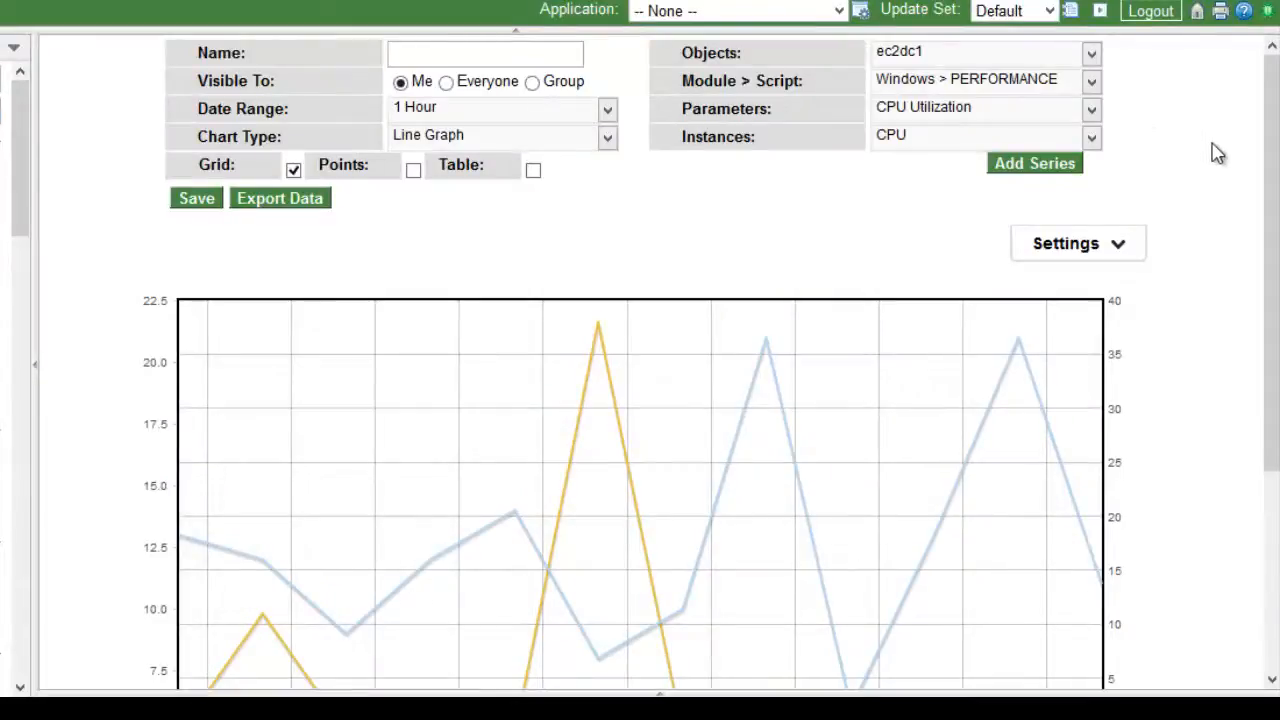
Step: Set the graph range to 3 Hours, add a peoplesoft Response Time series, and show points
{"action": "left_click", "coordinate": [606, 109]}
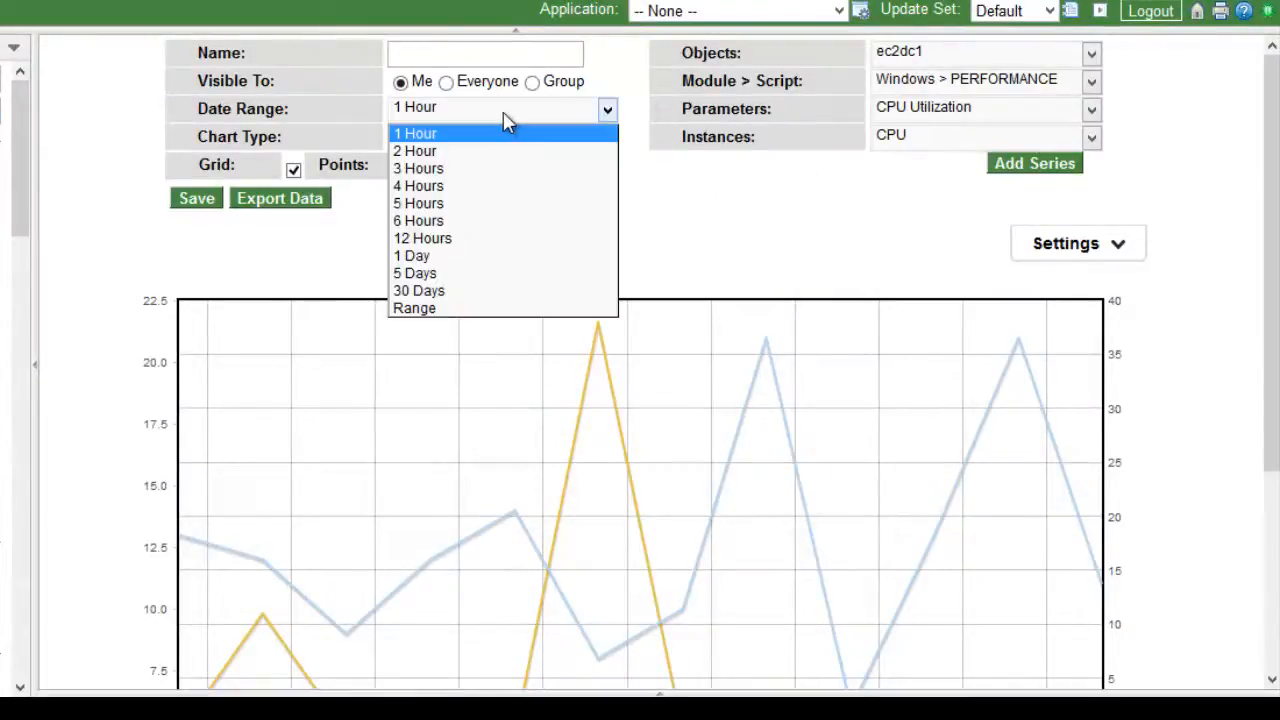
{"action": "left_click", "coordinate": [418, 168]}
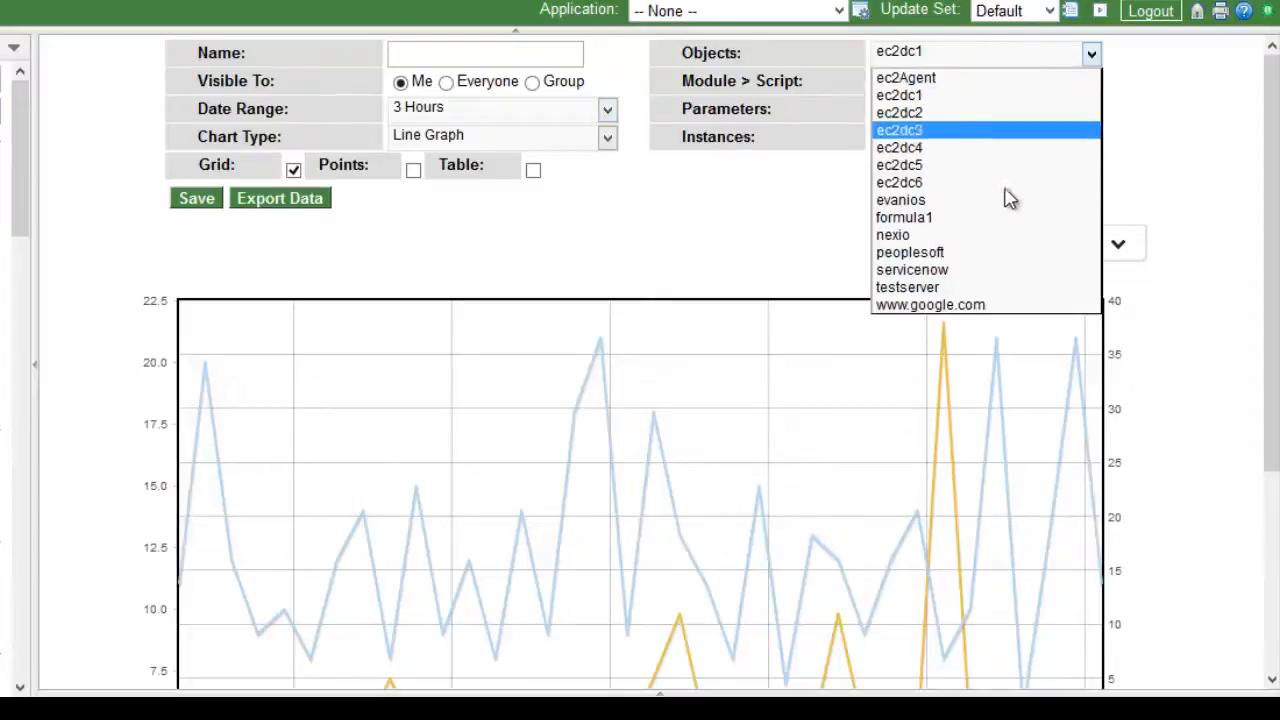
{"action": "left_click", "coordinate": [910, 252]}
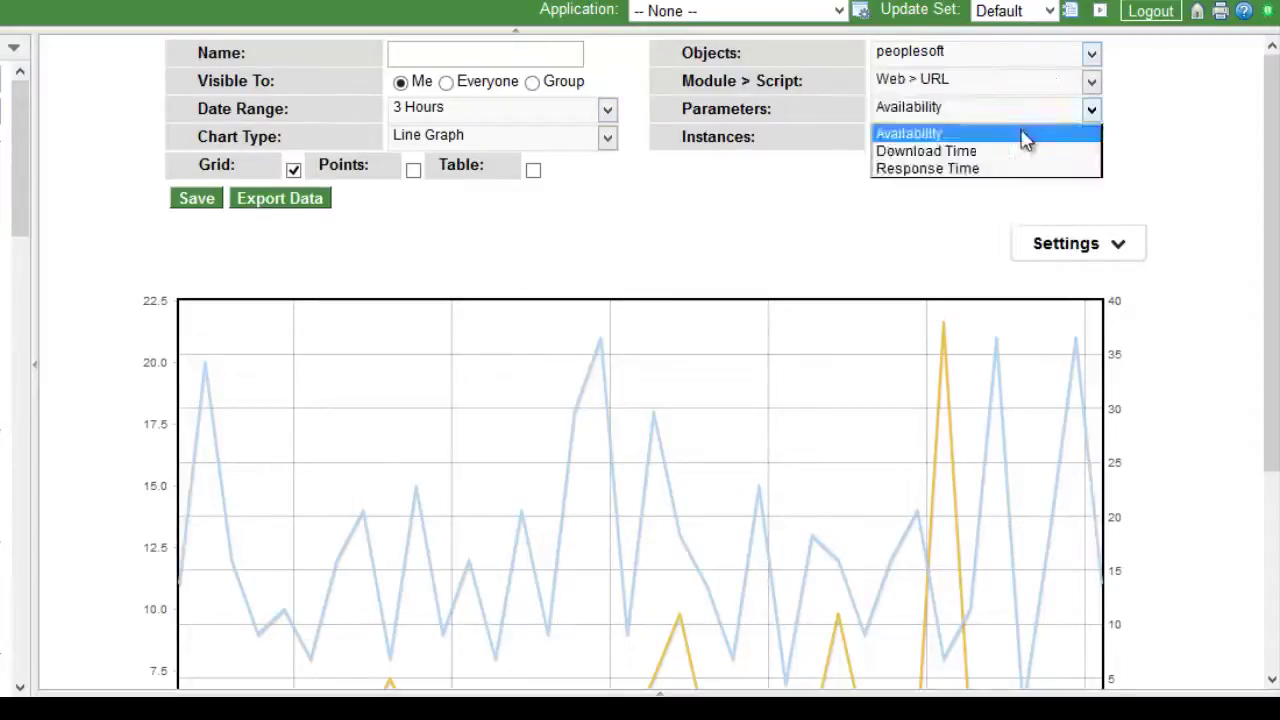
{"action": "left_click", "coordinate": [927, 168]}
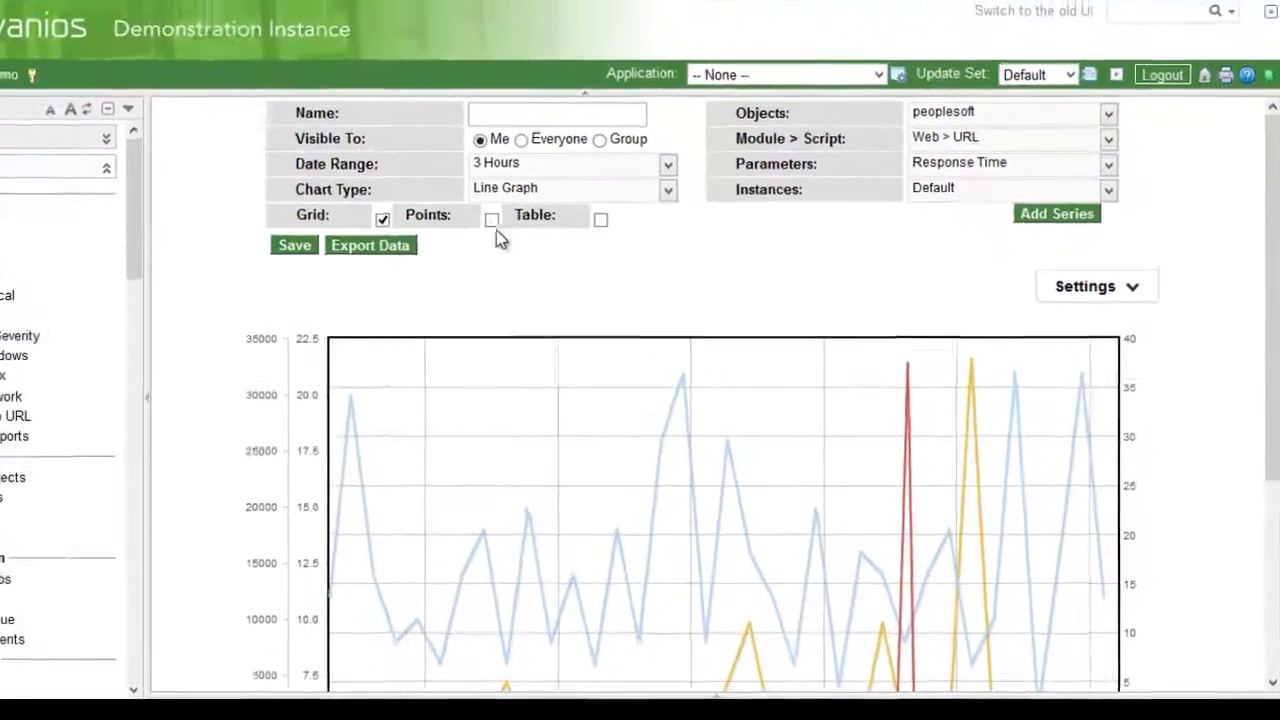
{"action": "left_click", "coordinate": [492, 219]}
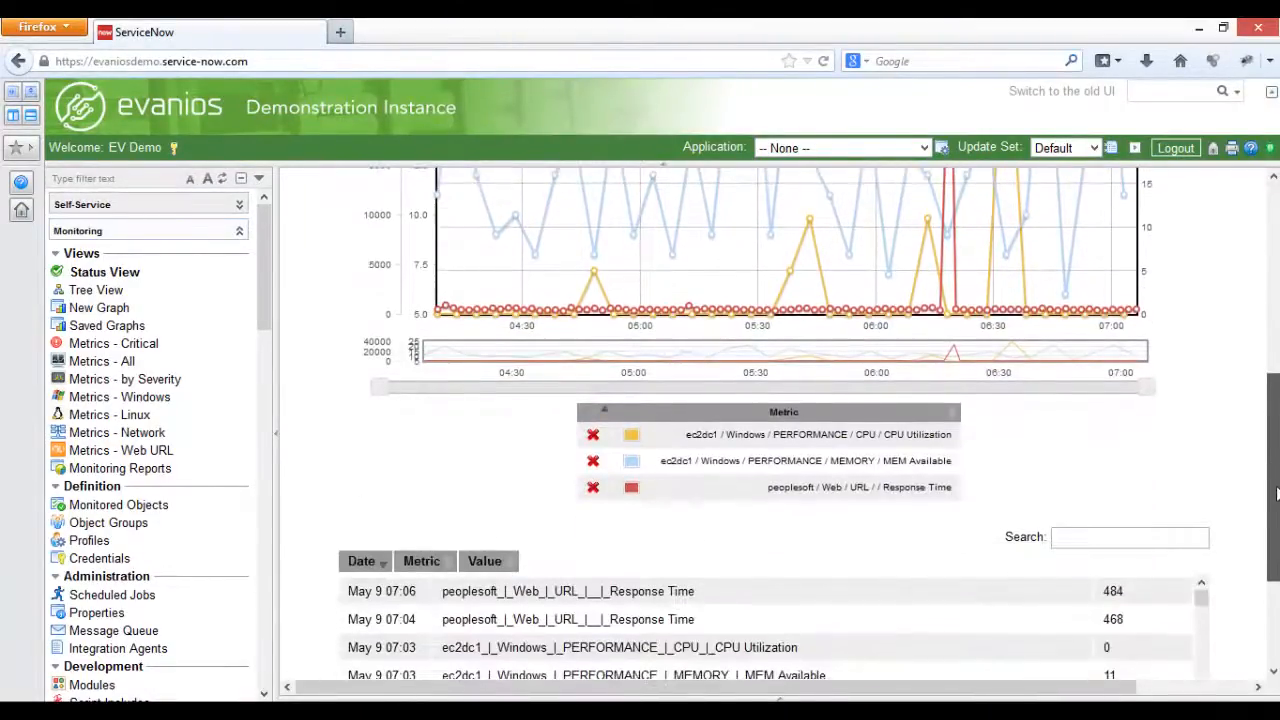
Step: Narrow the graph's time window to roughly 06:12–06:28 around the response-time spike
{"action": "scroll", "scroll_direction": "down", "scroll_amount": 3}
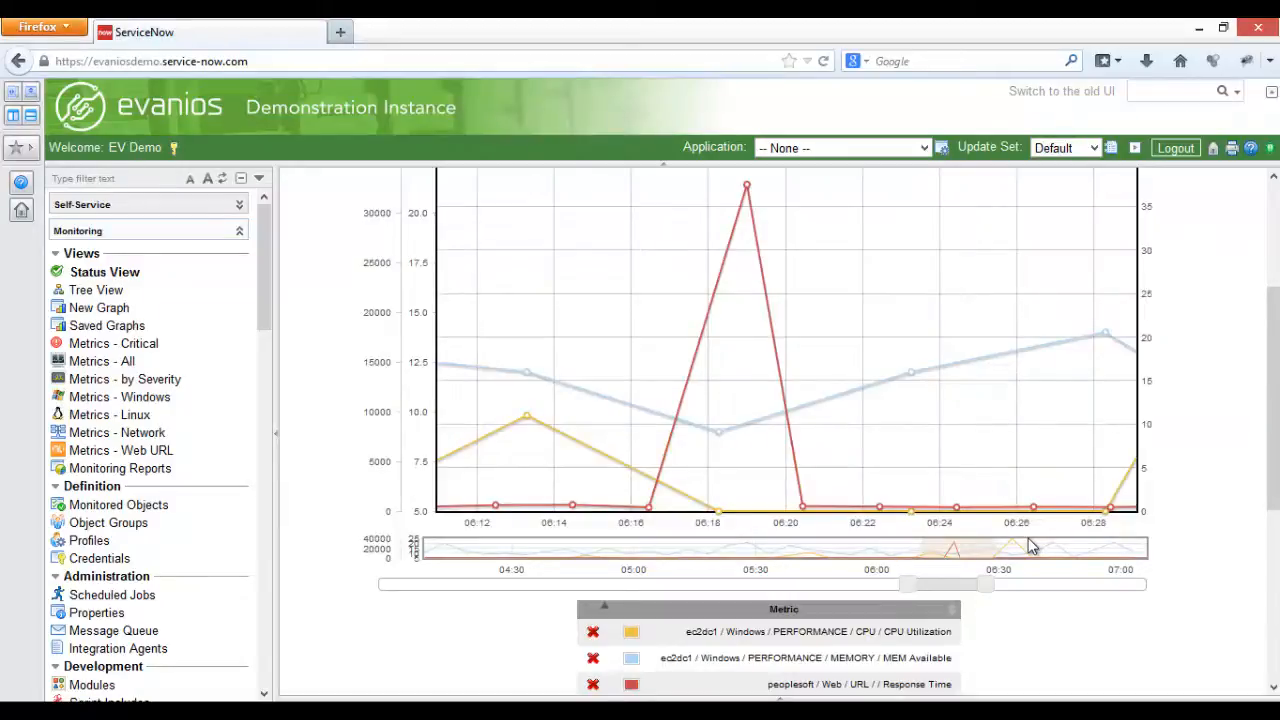
{"action": "mouse_move", "coordinate": [104, 271]}
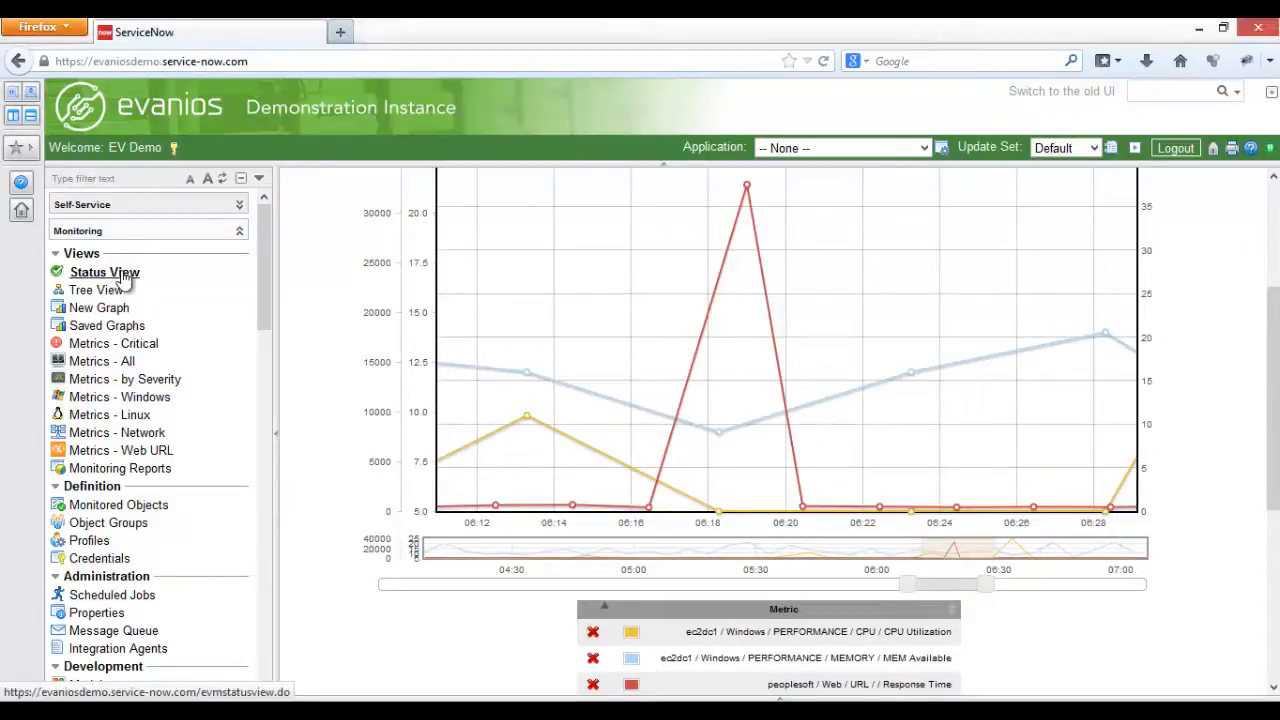
Step: From Status View, graph a single ec2dc2 metric showing its steadily rising line
{"action": "left_click", "coordinate": [104, 272]}
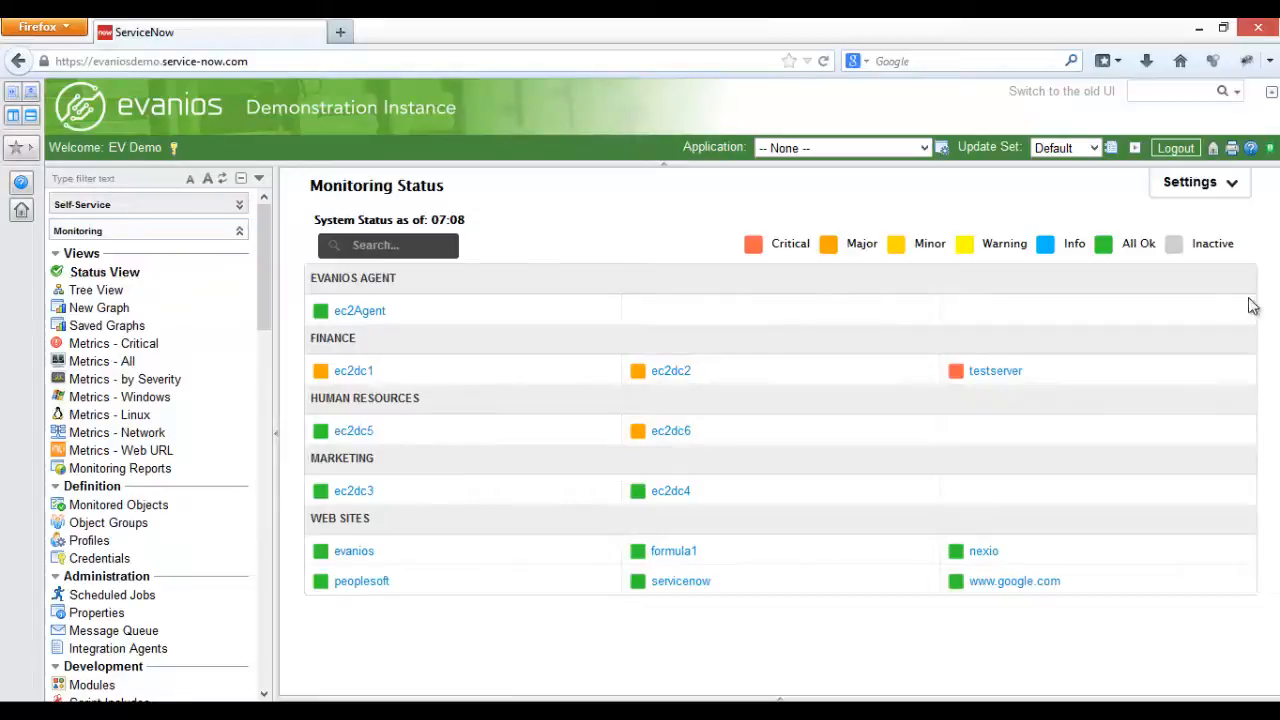
{"action": "left_click", "coordinate": [1199, 182]}
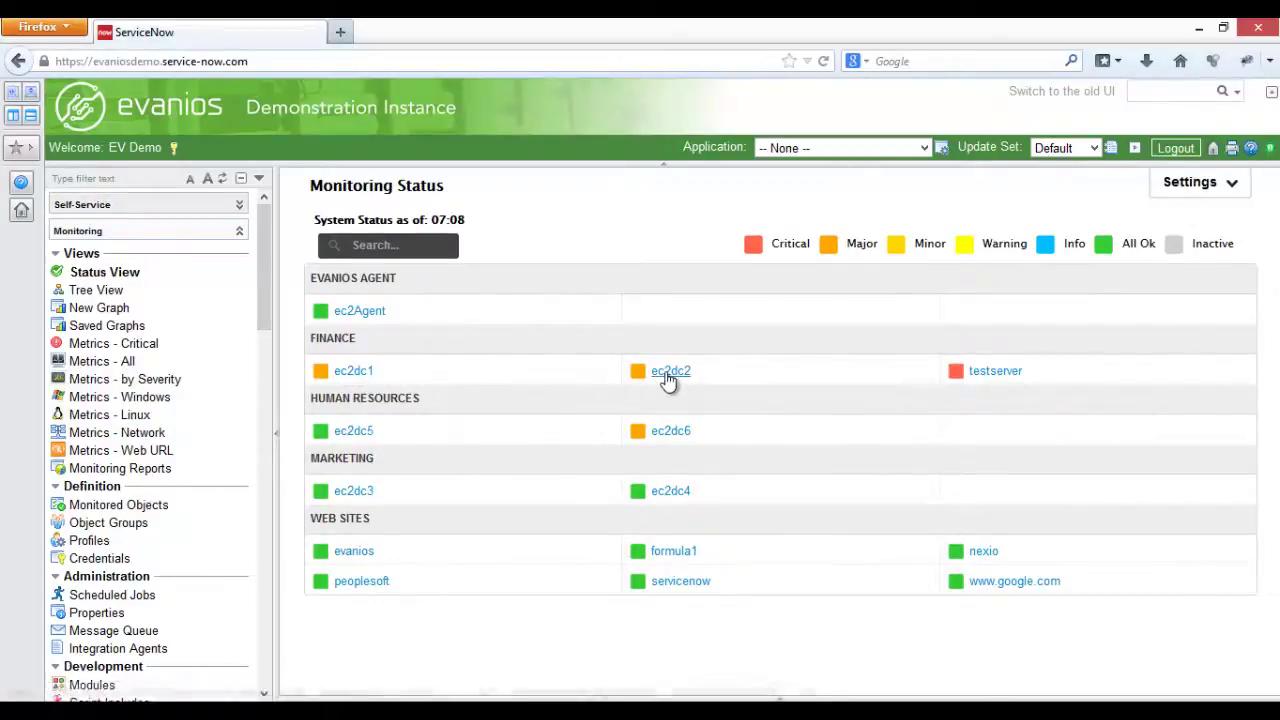
{"action": "left_click", "coordinate": [670, 371]}
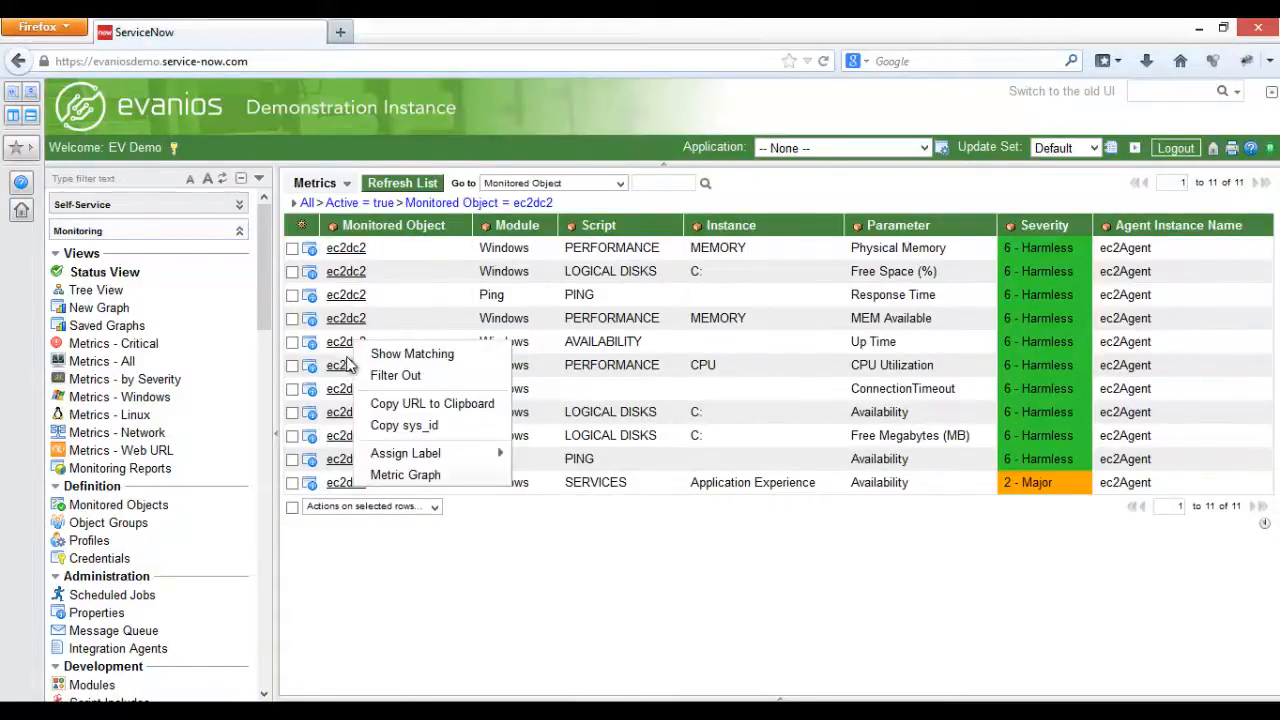
{"action": "left_click", "coordinate": [405, 474]}
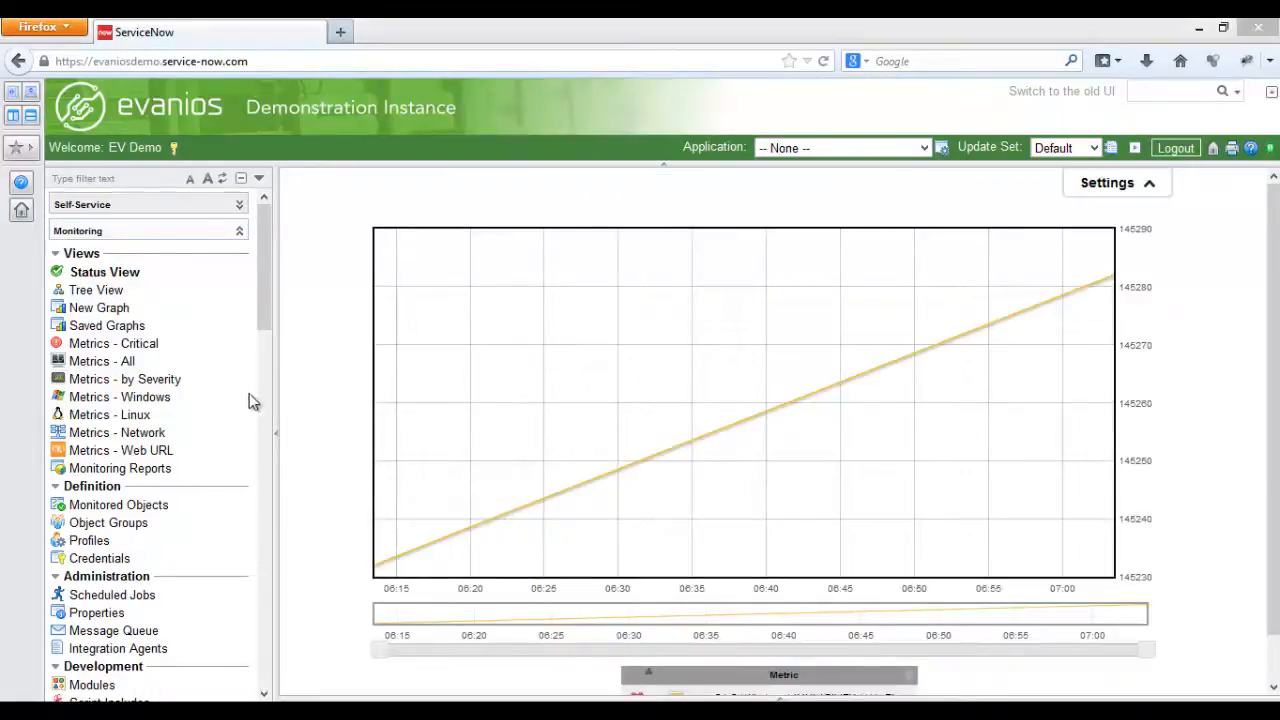
{"action": "left_click", "coordinate": [104, 271]}
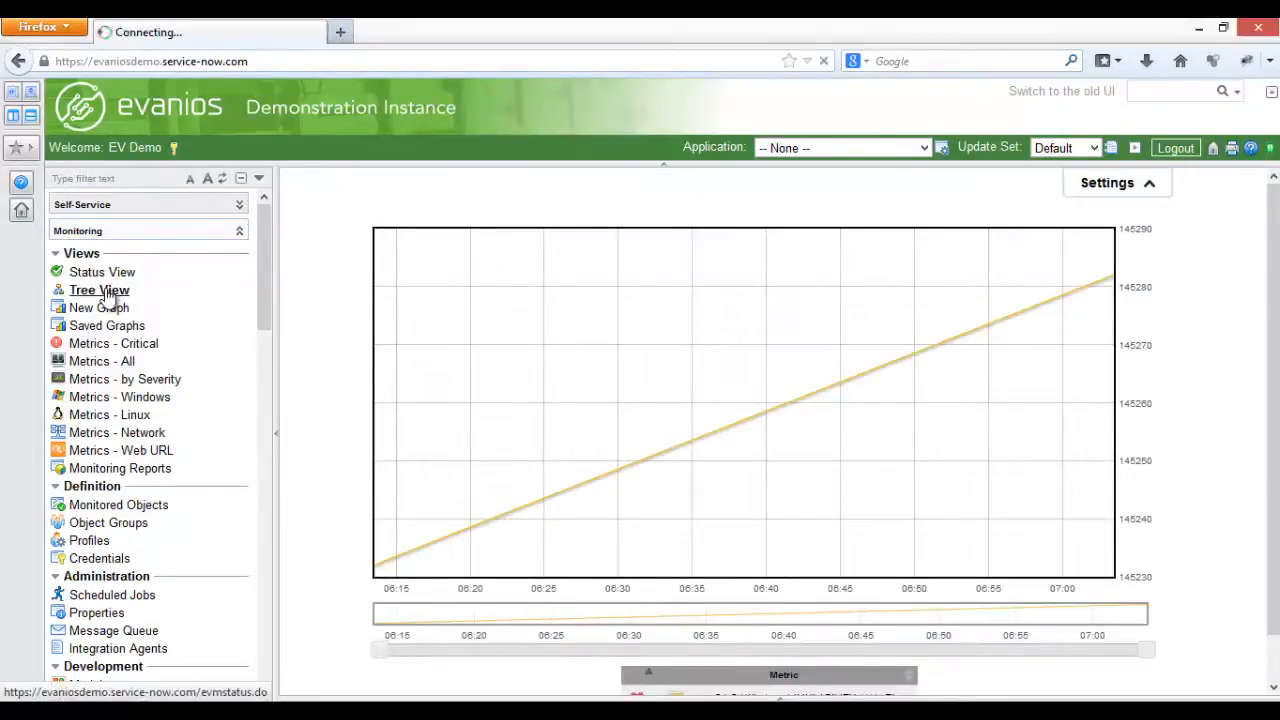
Step: In Tree View, enlarge the status wheel and drill into ec2dc6's Windows metrics
{"action": "left_click", "coordinate": [98, 290]}
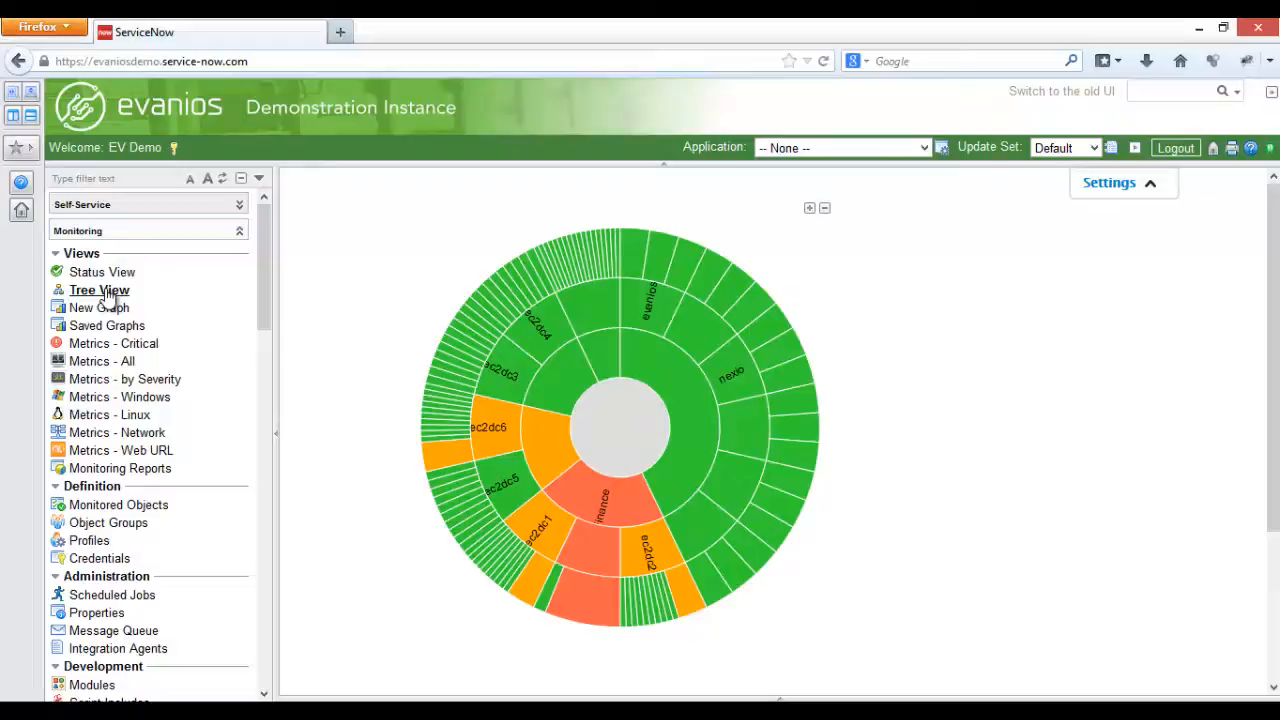
{"action": "left_click", "coordinate": [810, 208]}
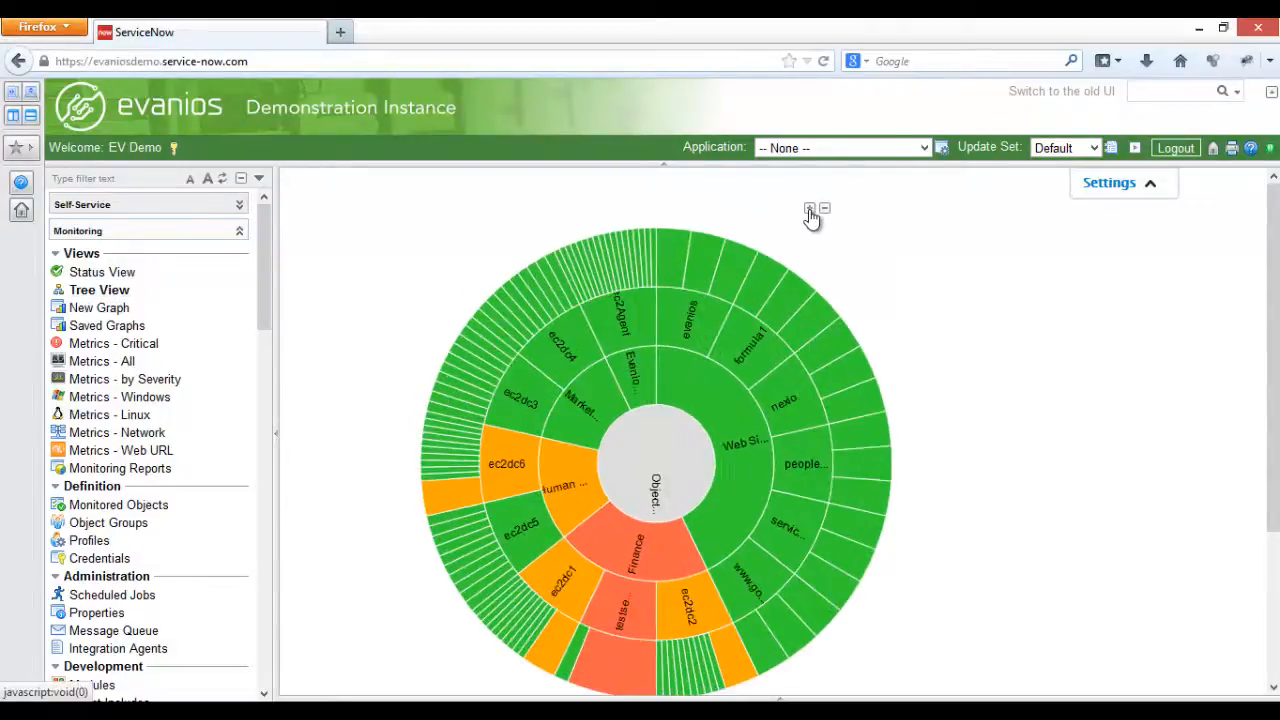
{"action": "left_click", "coordinate": [810, 208]}
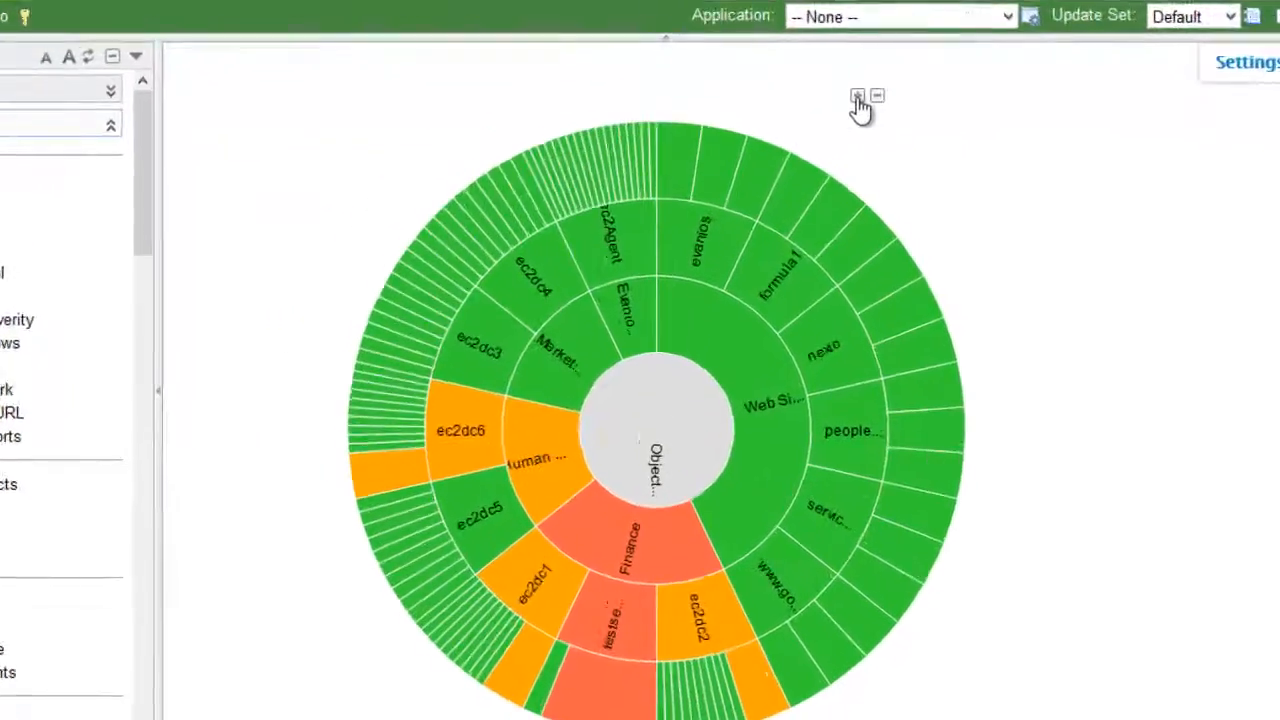
{"action": "left_click", "coordinate": [858, 95]}
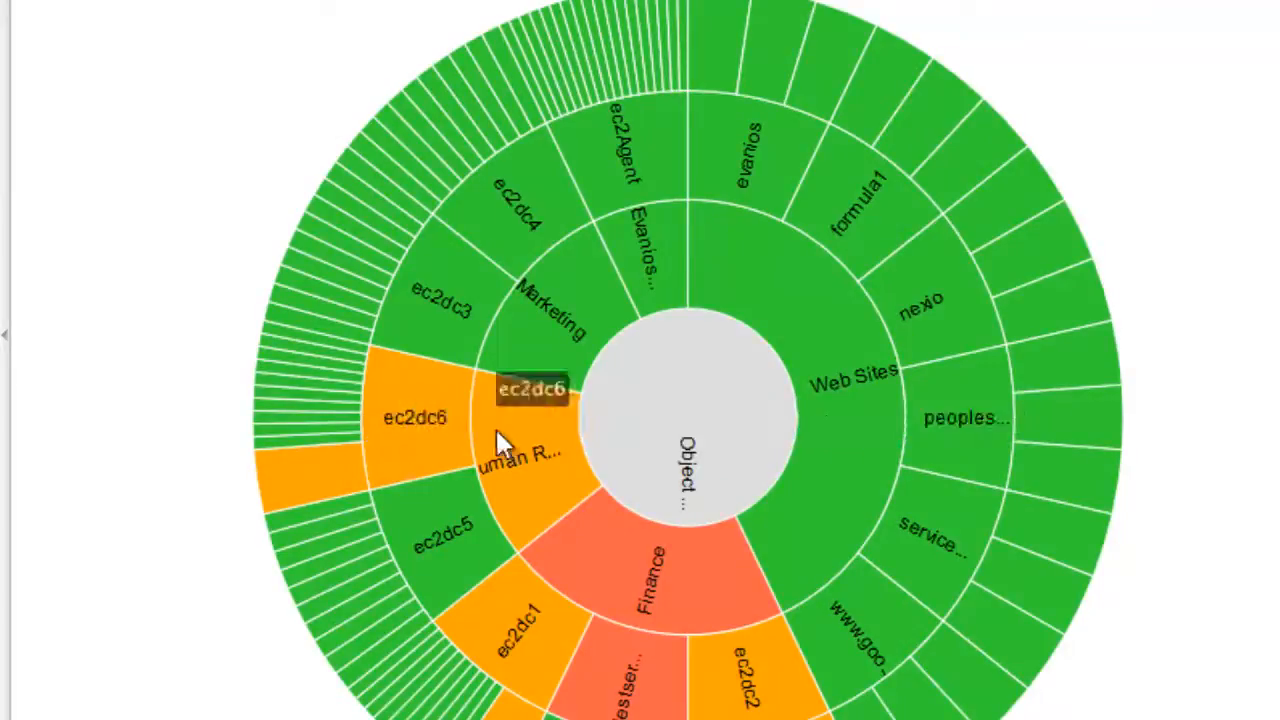
{"action": "mouse_move", "coordinate": [295, 325]}
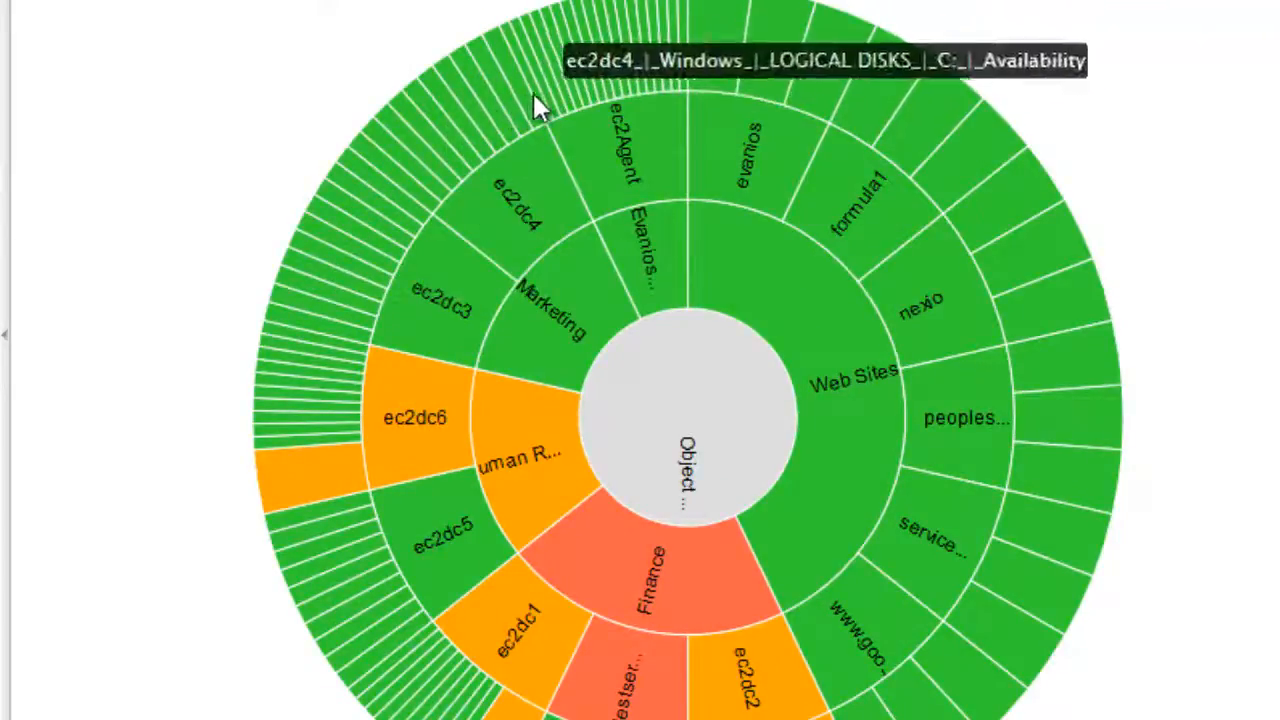
{"action": "mouse_move", "coordinate": [540, 110]}
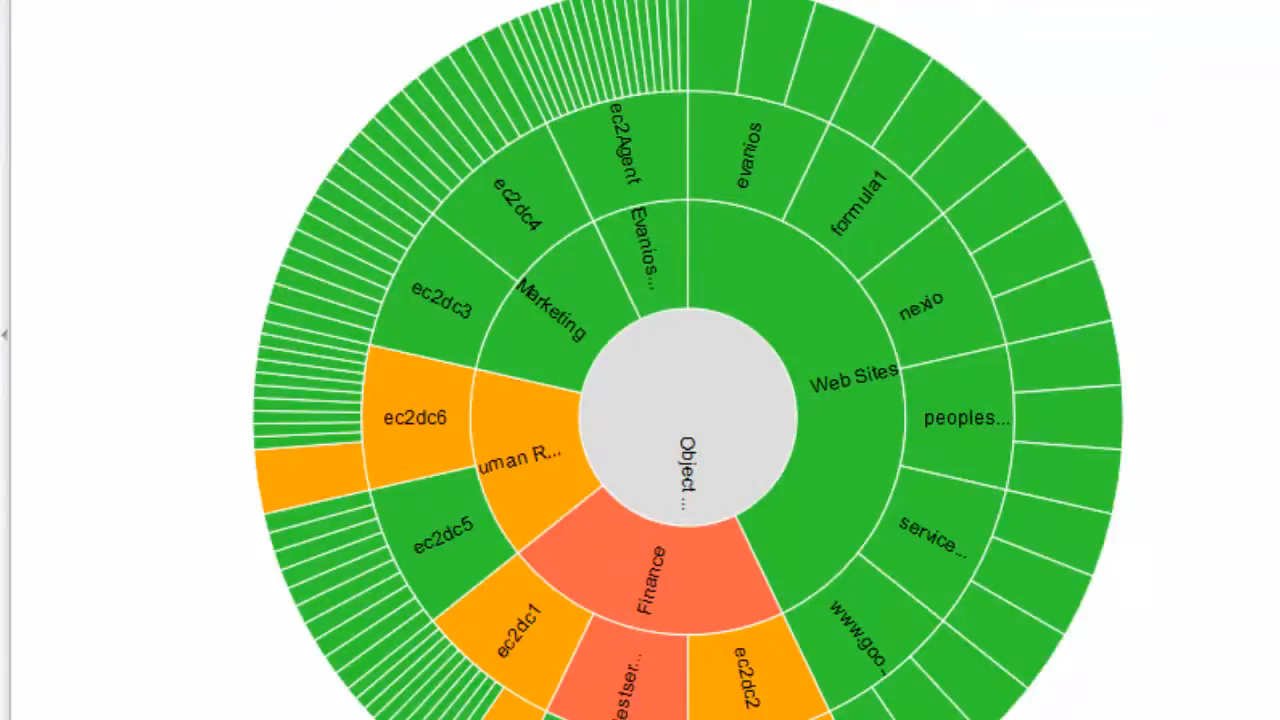
{"action": "mouse_move", "coordinate": [450, 500]}
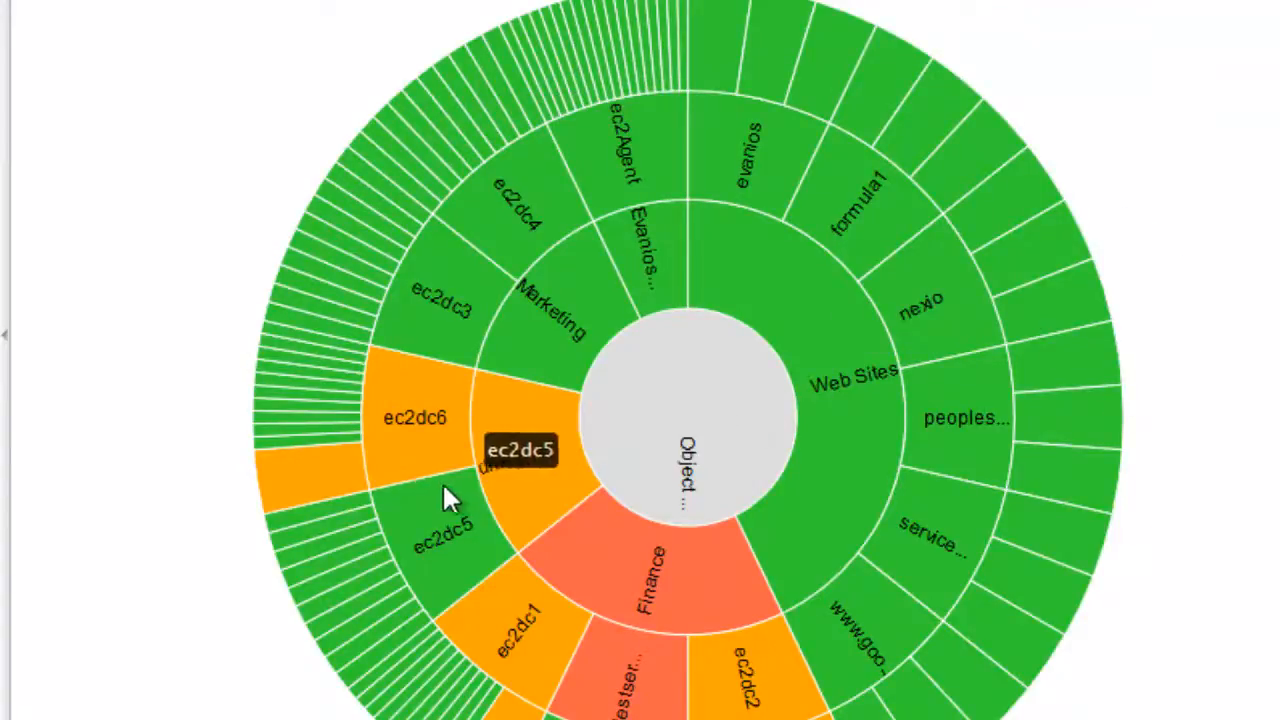
{"action": "left_click", "coordinate": [410, 415]}
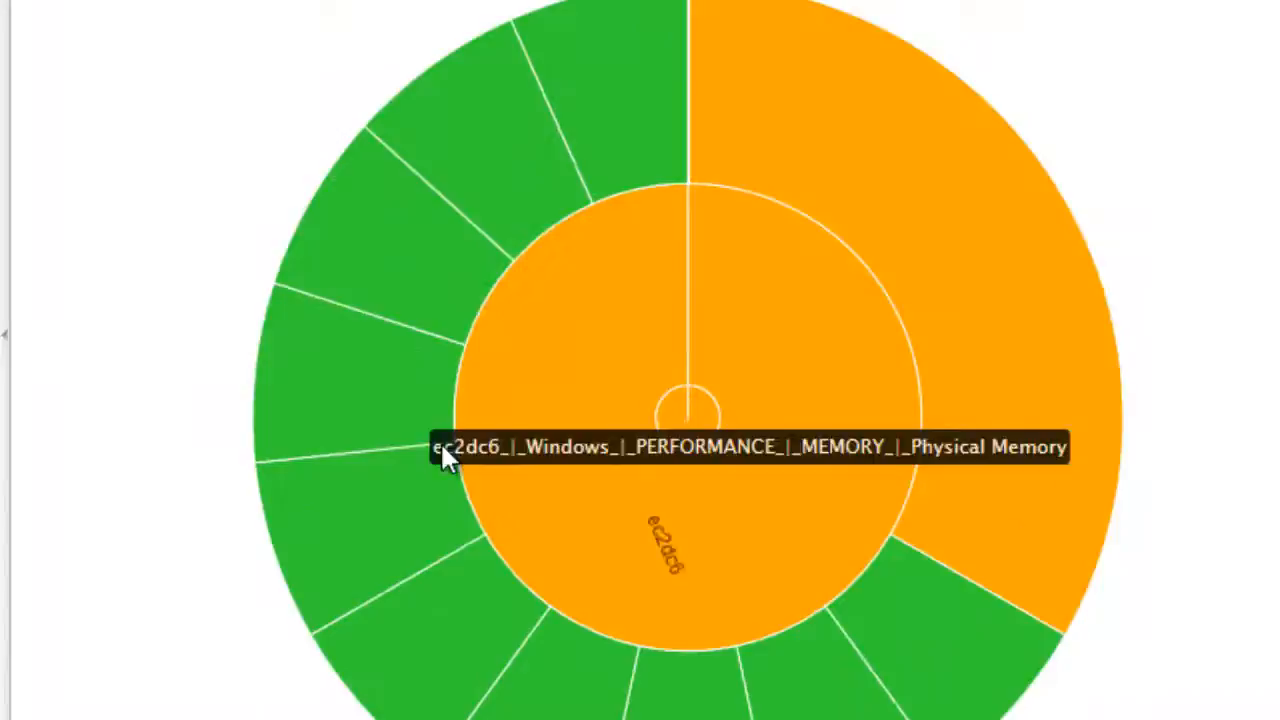
{"action": "mouse_move", "coordinate": [1230, 470]}
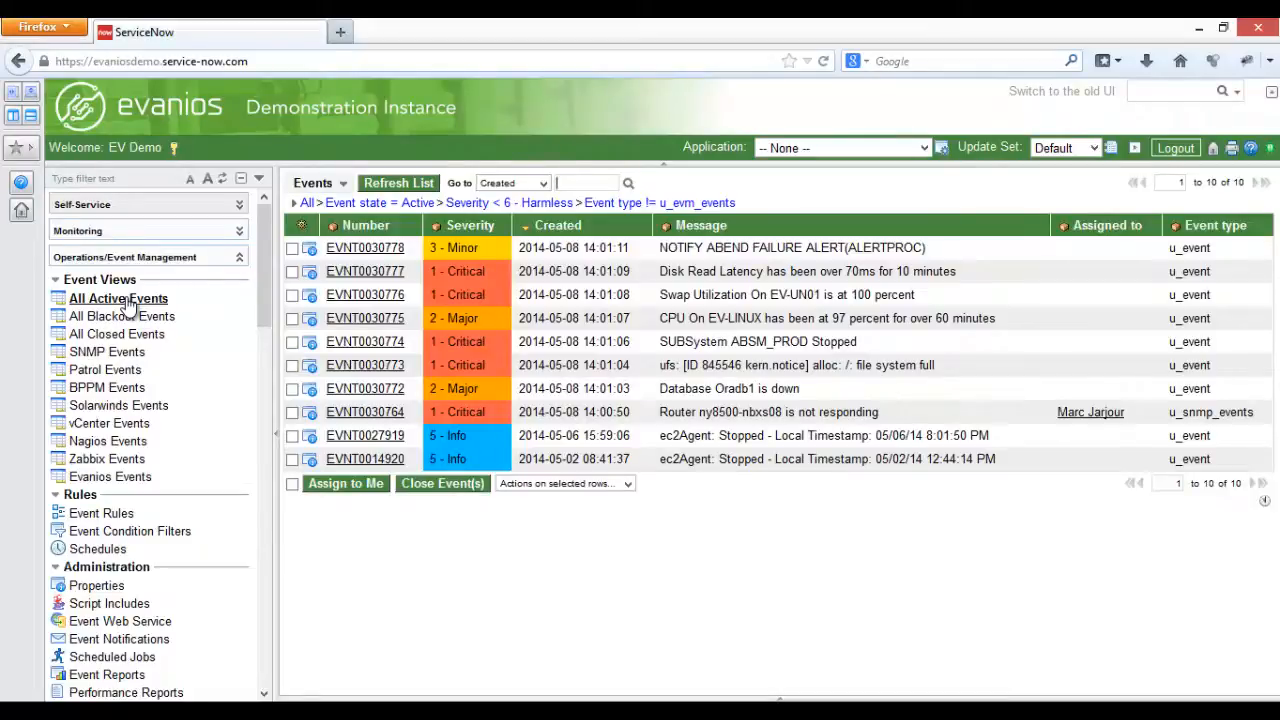
Step: View the router not-responding event, then list all 14 monitored objects
{"action": "left_click", "coordinate": [364, 412]}
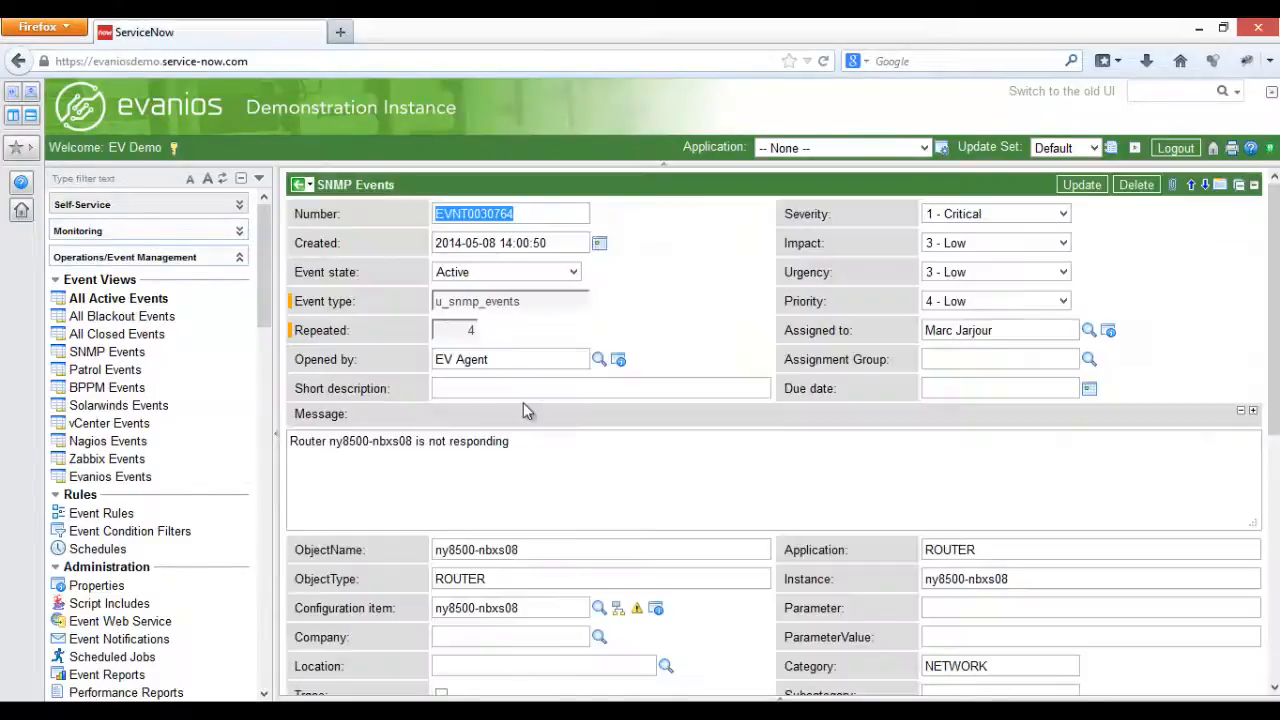
{"action": "scroll", "scroll_direction": "down", "scroll_amount": 3}
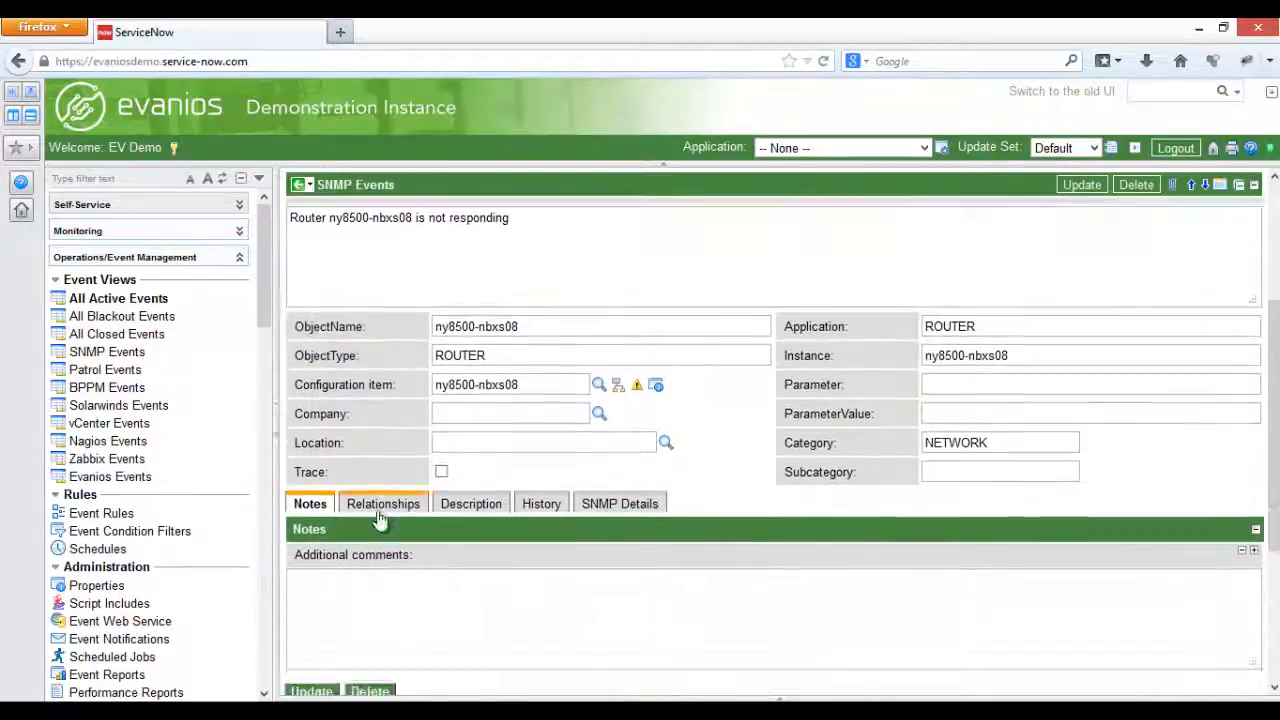
{"action": "left_click", "coordinate": [383, 503]}
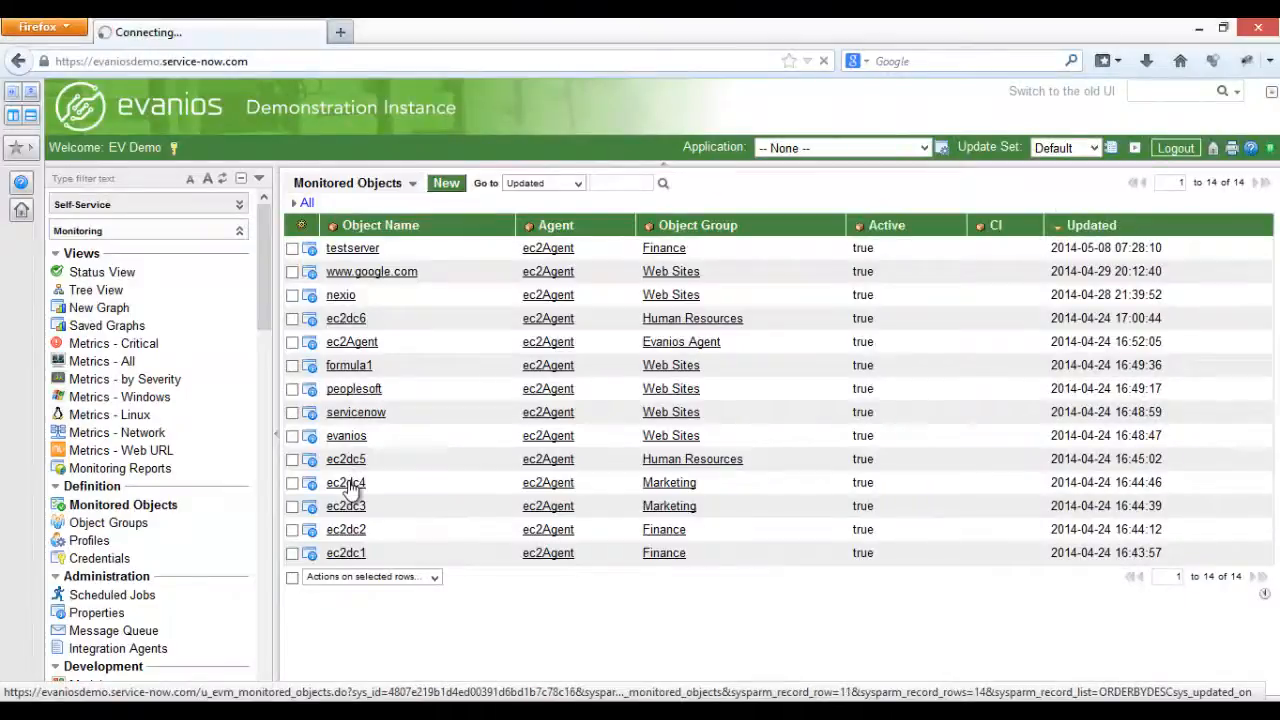
Step: Review the ec2dc4 monitored object's metrics, then show the six monitoring profiles
{"action": "left_click", "coordinate": [345, 482]}
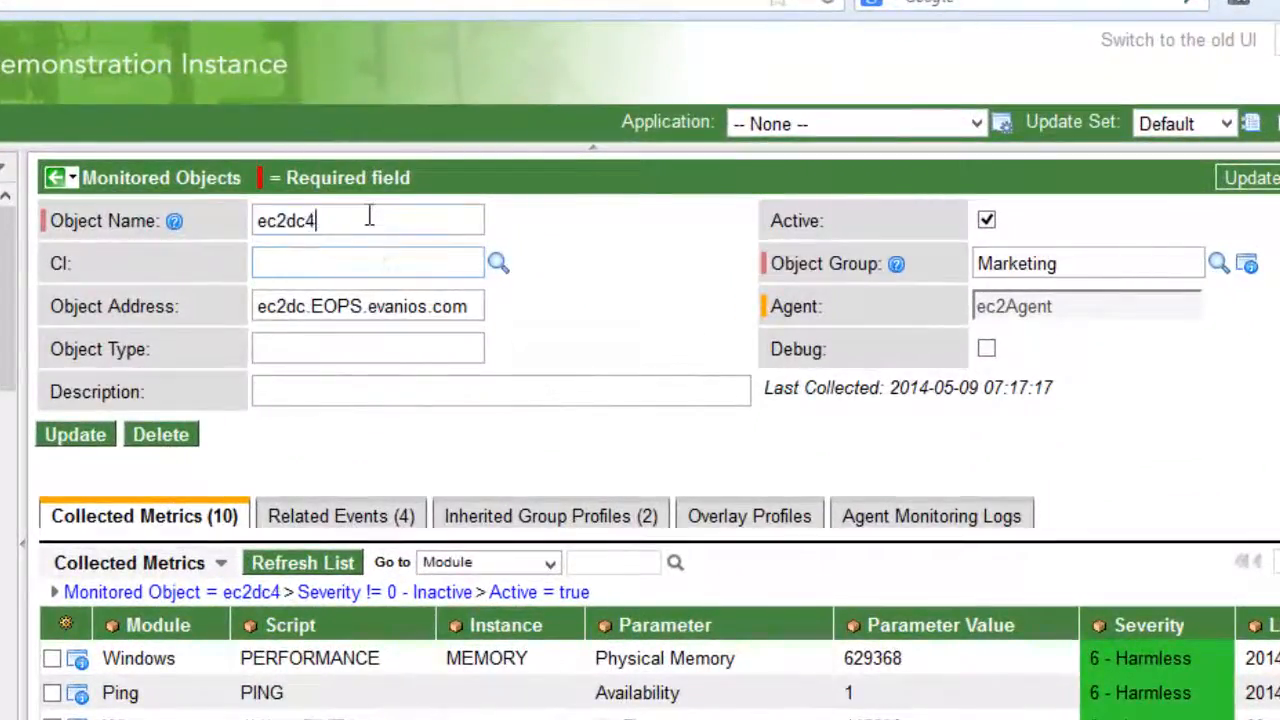
{"action": "mouse_move", "coordinate": [1093, 263]}
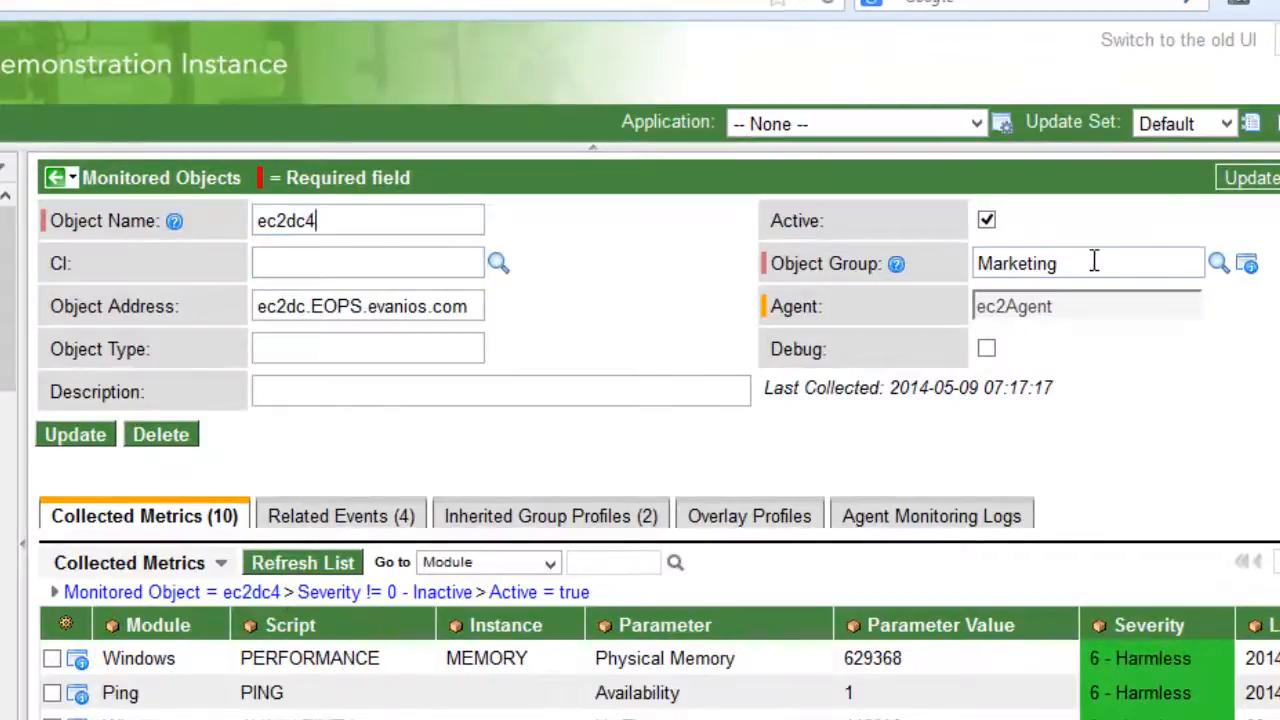
{"action": "scroll", "scroll_direction": "up", "scroll_amount": 3}
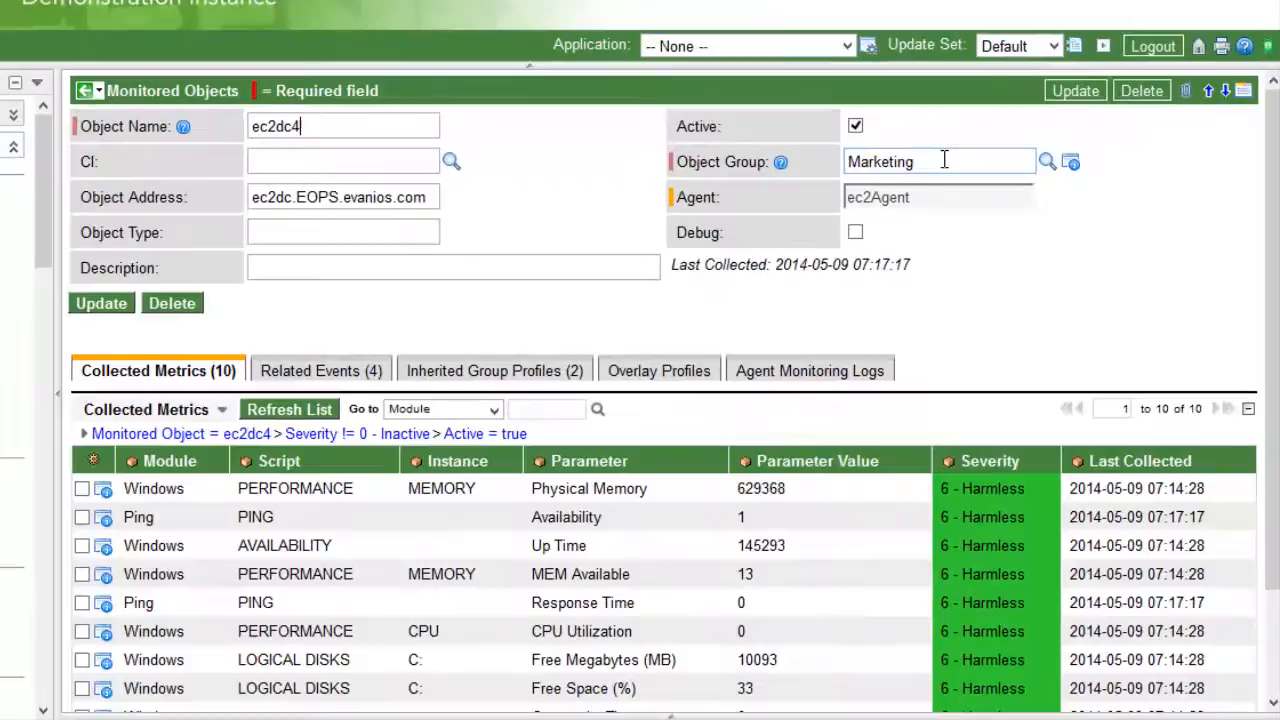
{"action": "mouse_move", "coordinate": [478, 395]}
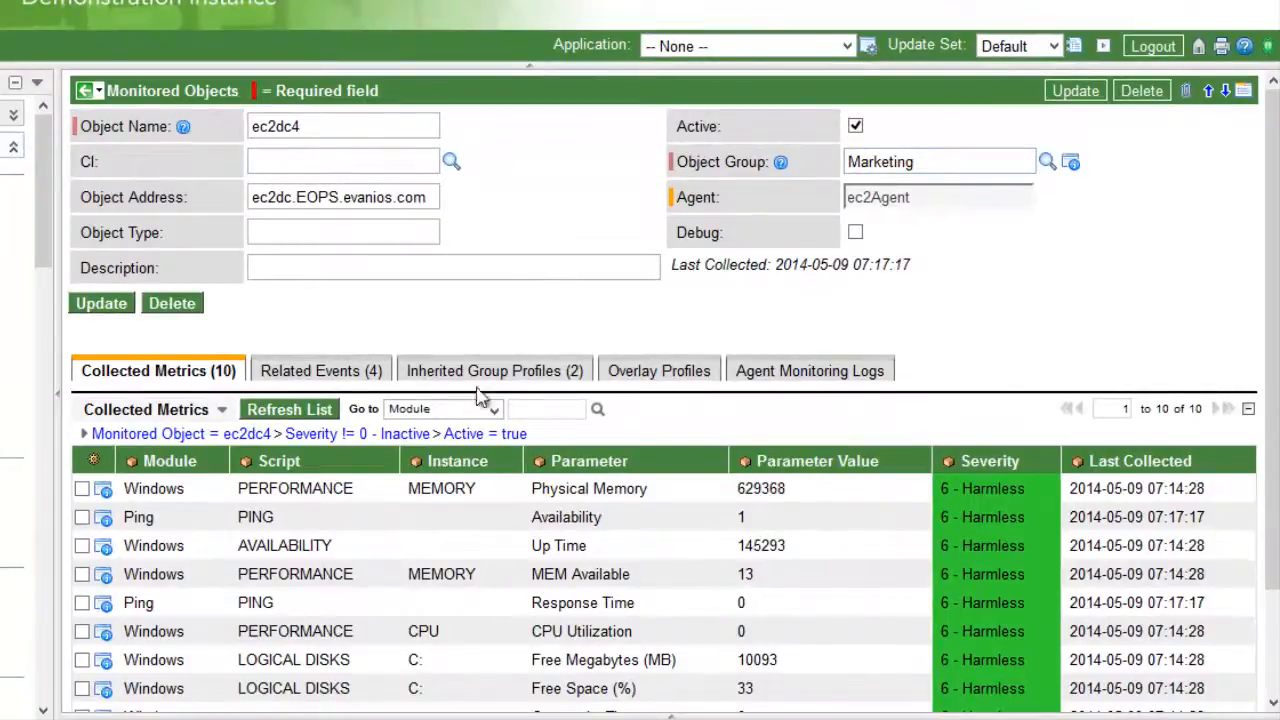
{"action": "left_click", "coordinate": [493, 370]}
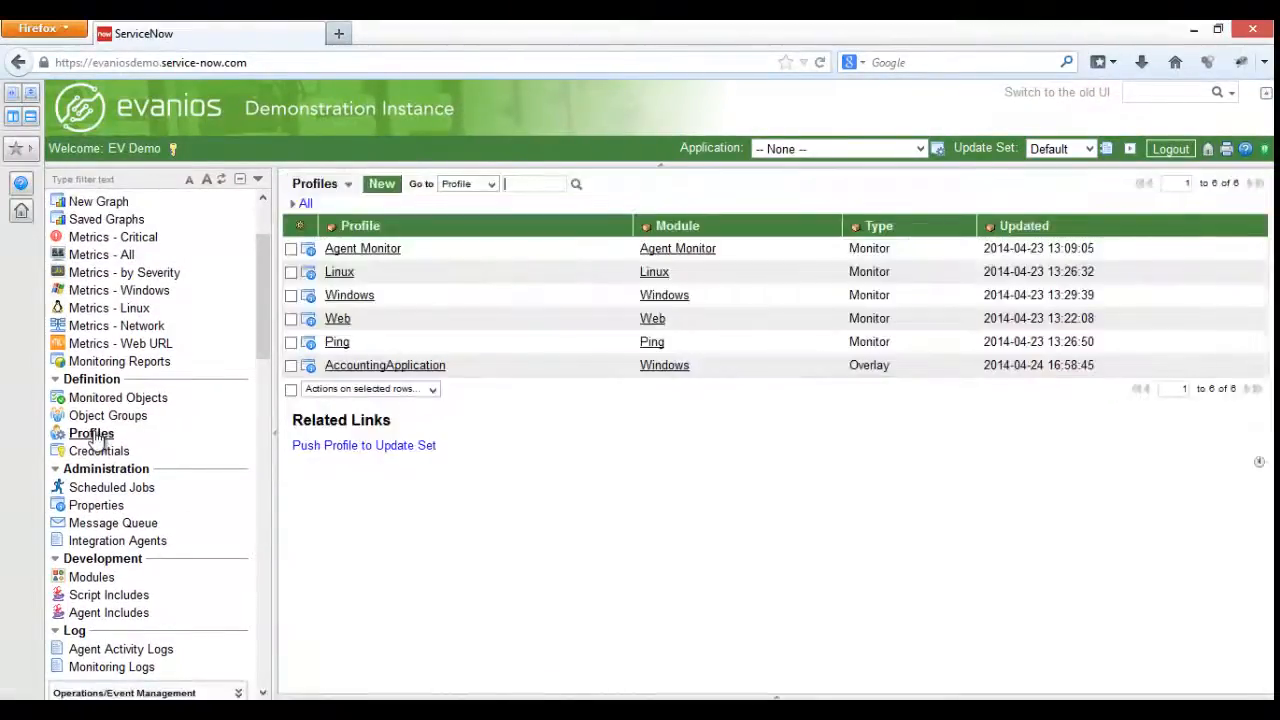
Step: In the Windows profile, view the Up Time threshold (under 60 minutes, 2 - Major) and its schedule lookup
{"action": "left_click", "coordinate": [349, 294]}
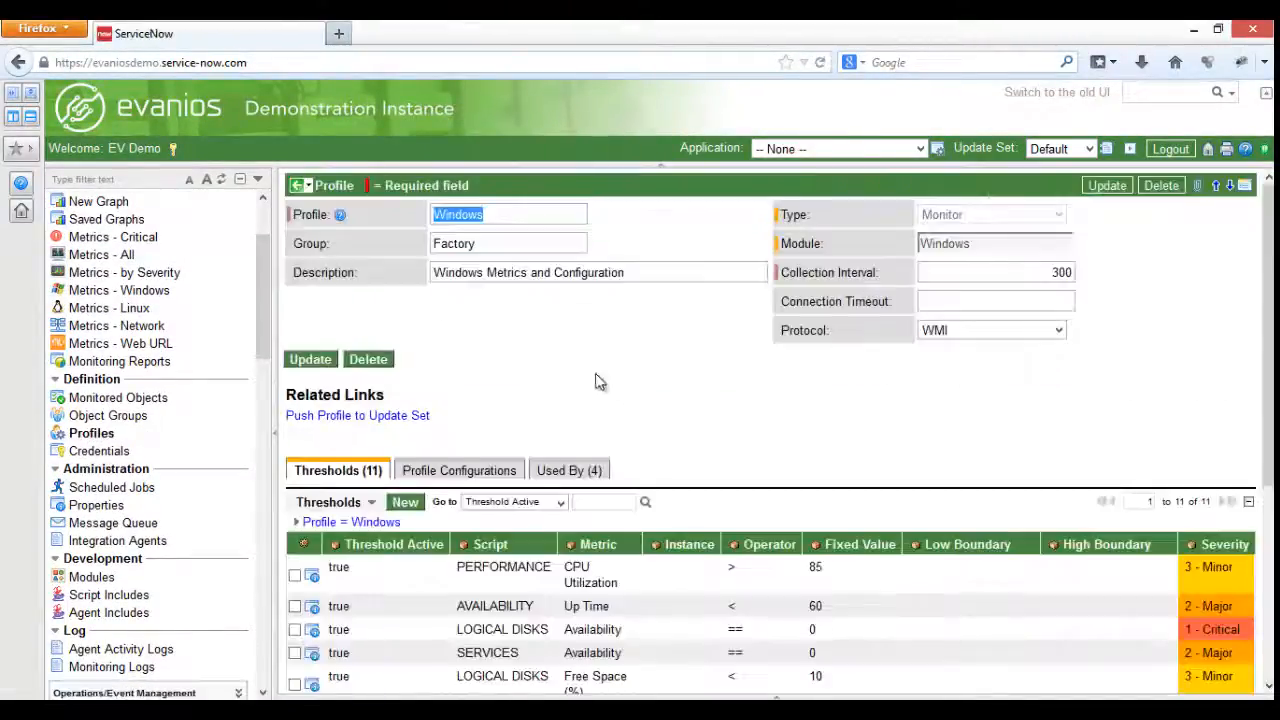
{"action": "scroll", "scroll_direction": "down", "scroll_amount": 3}
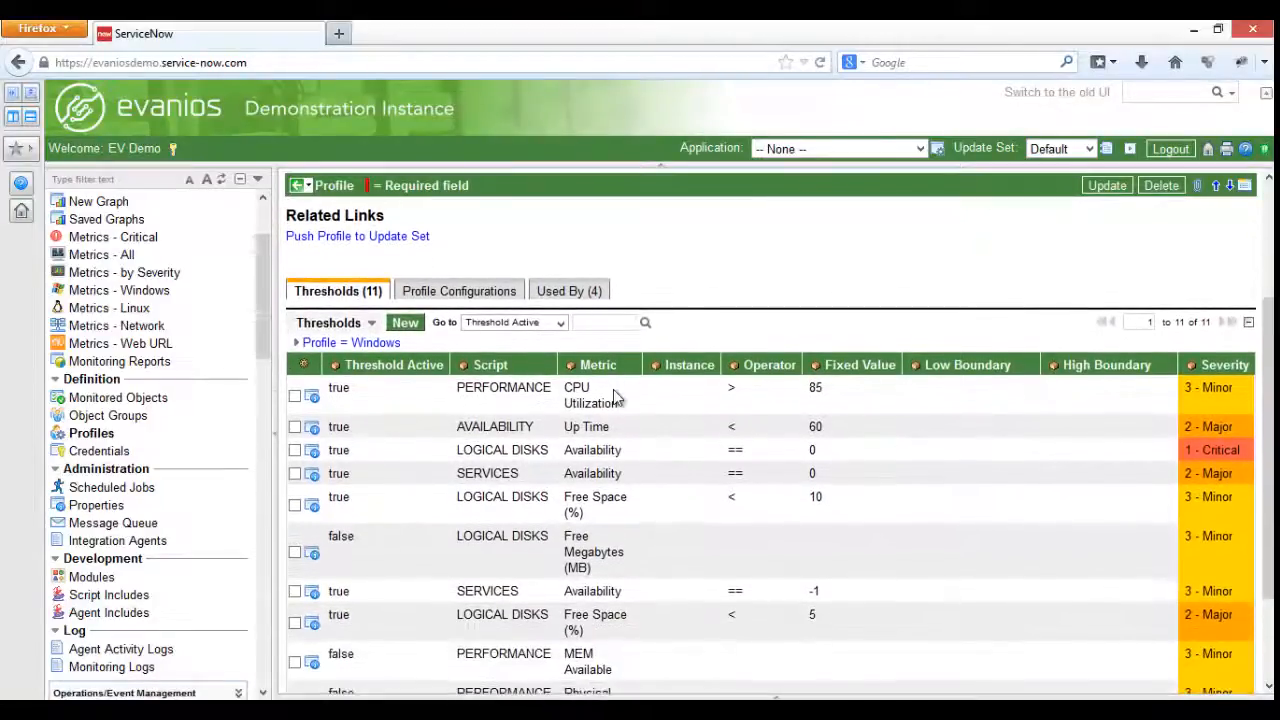
{"action": "left_click", "coordinate": [313, 426]}
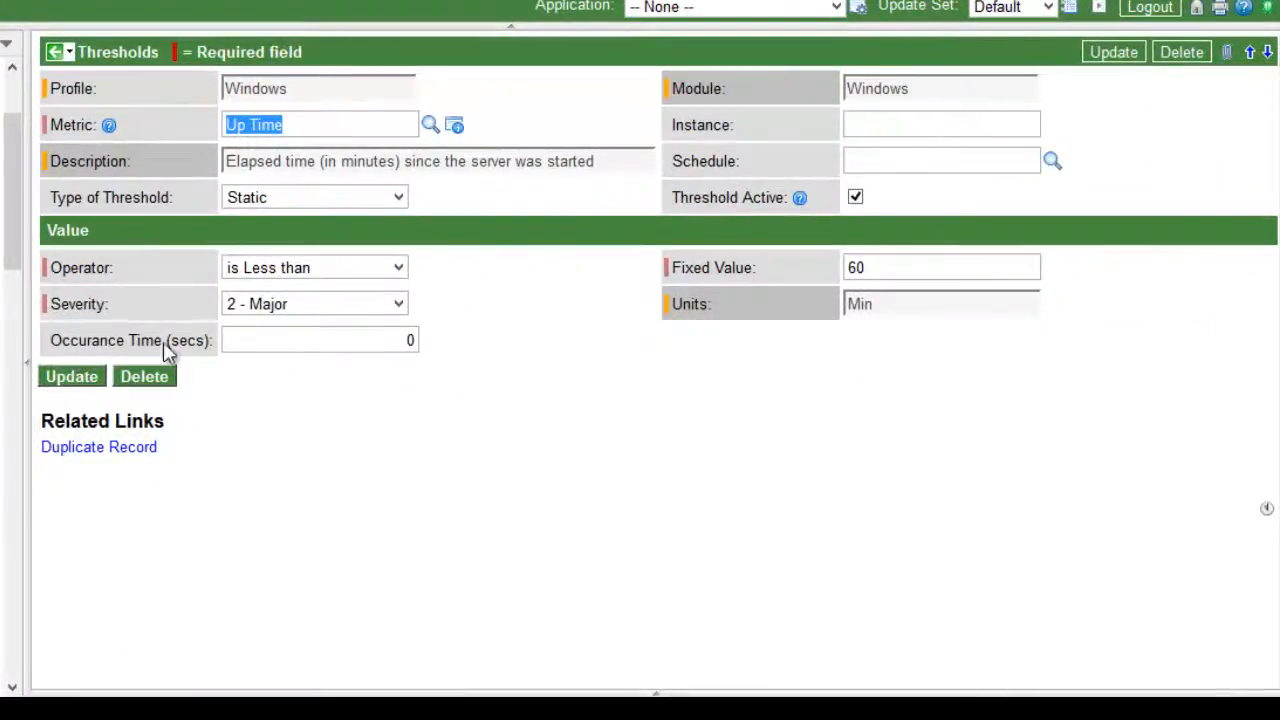
{"action": "mouse_move", "coordinate": [1072, 168]}
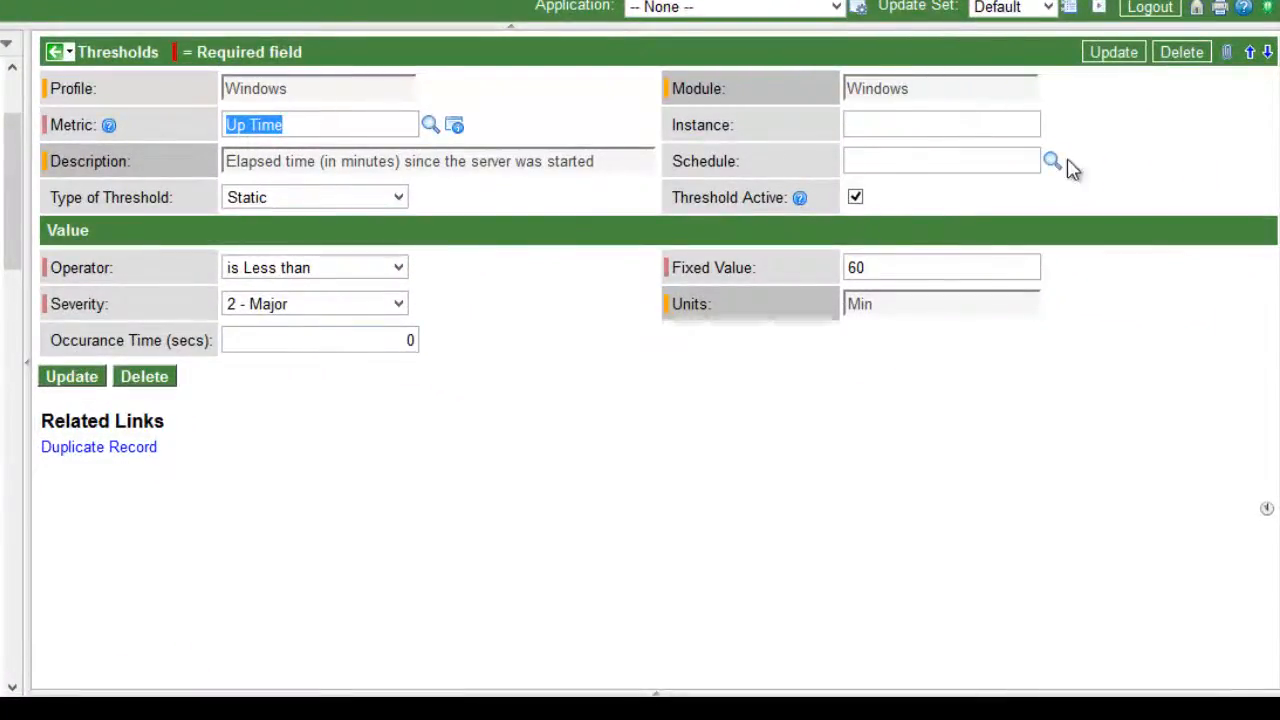
{"action": "left_click", "coordinate": [1051, 161]}
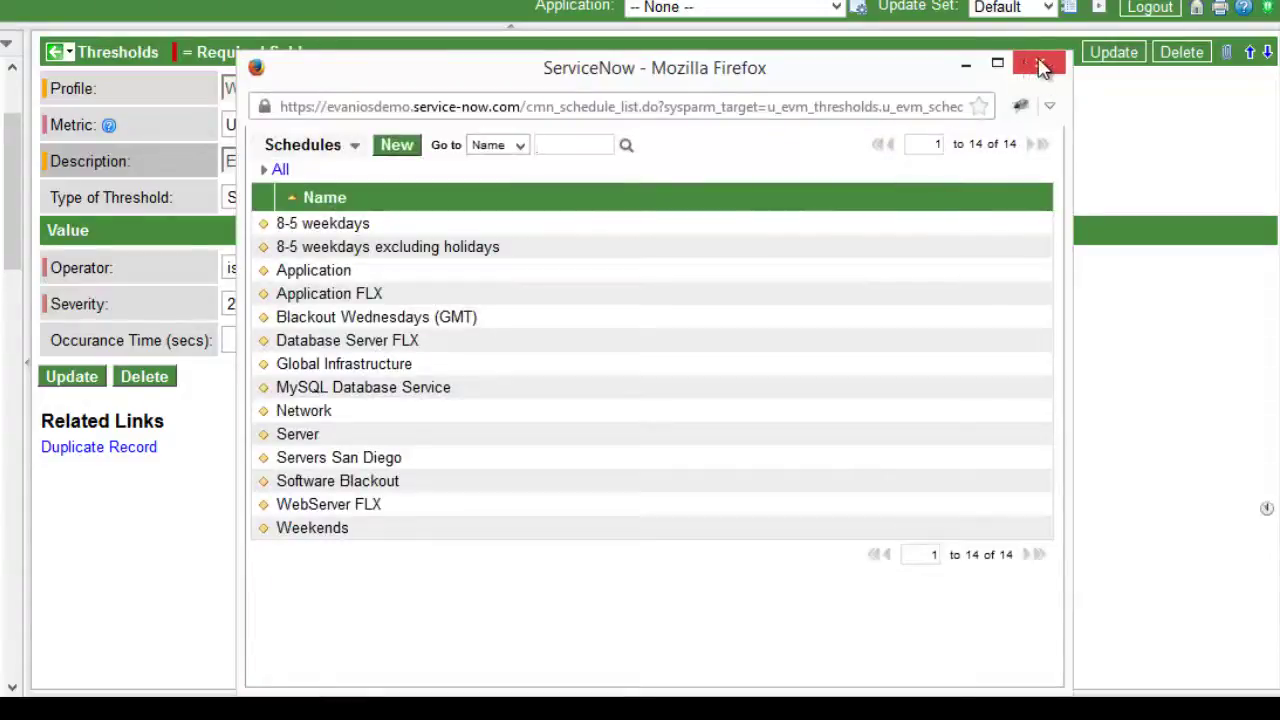
{"action": "left_click", "coordinate": [1038, 64]}
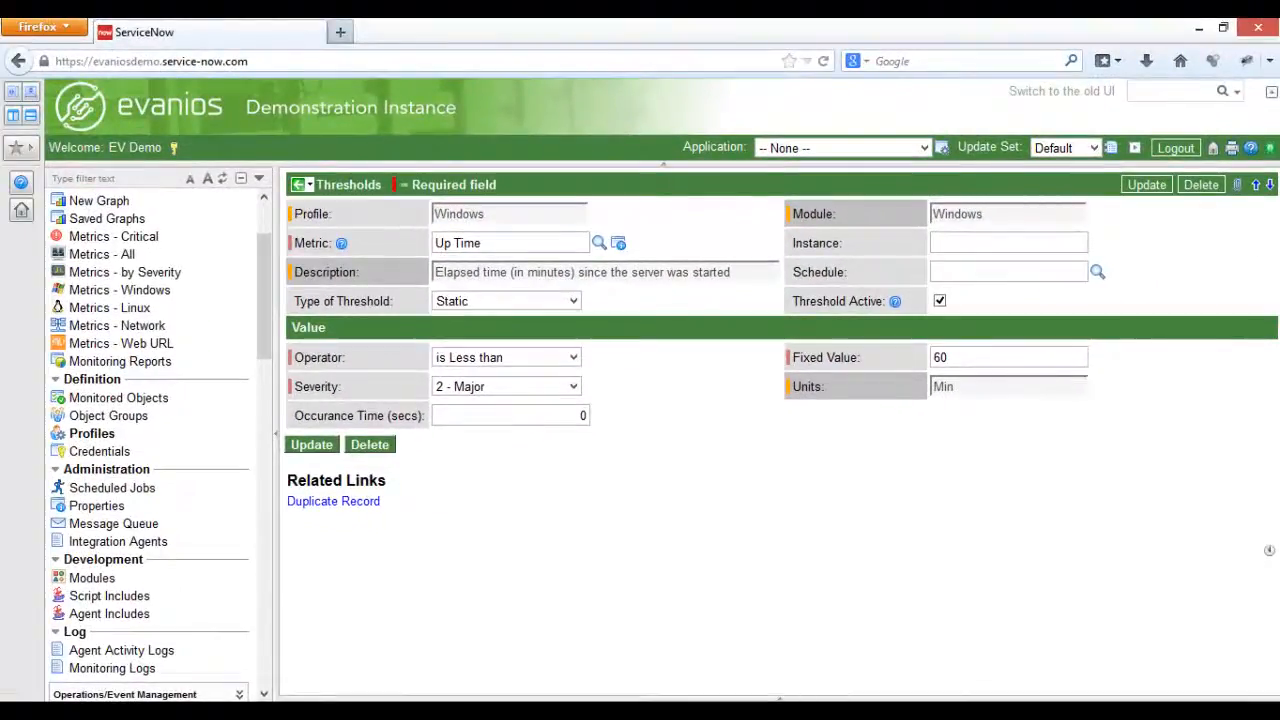
{"action": "mouse_move", "coordinate": [250, 282]}
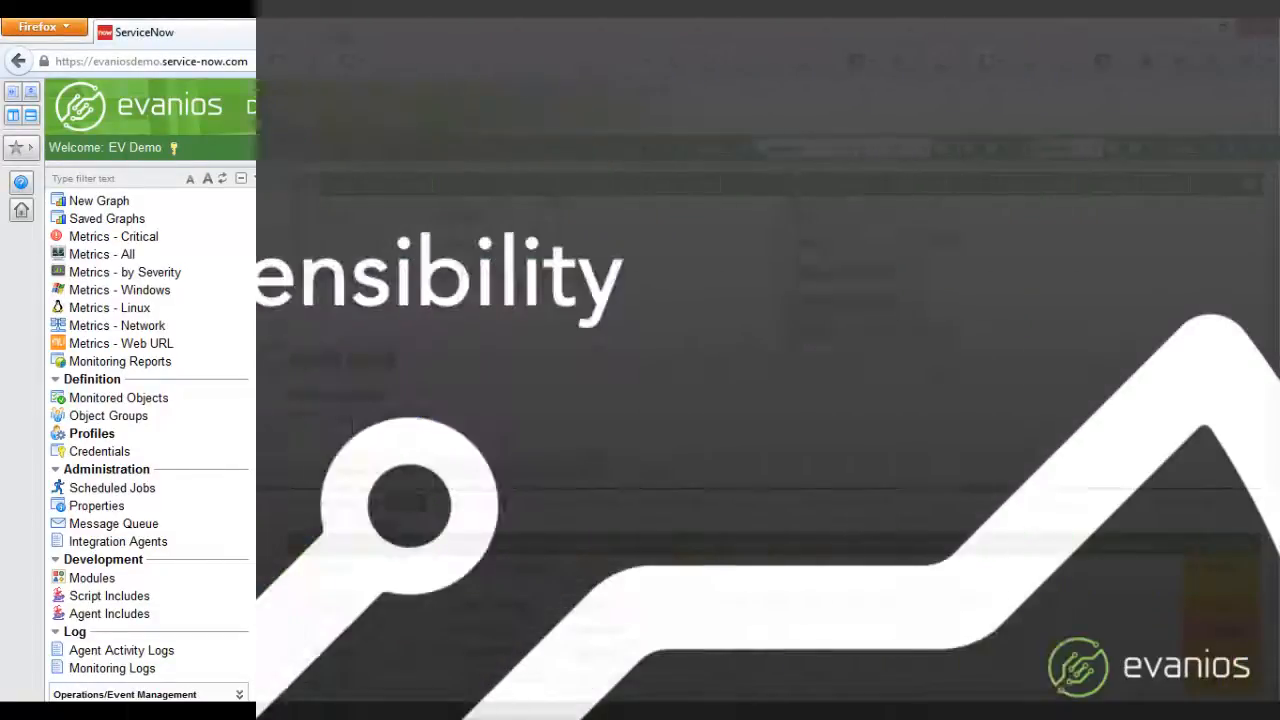
Step: Expand the Linux and Windows module scripts, then go to the Available Agent API wiki page
{"action": "left_click", "coordinate": [91, 577]}
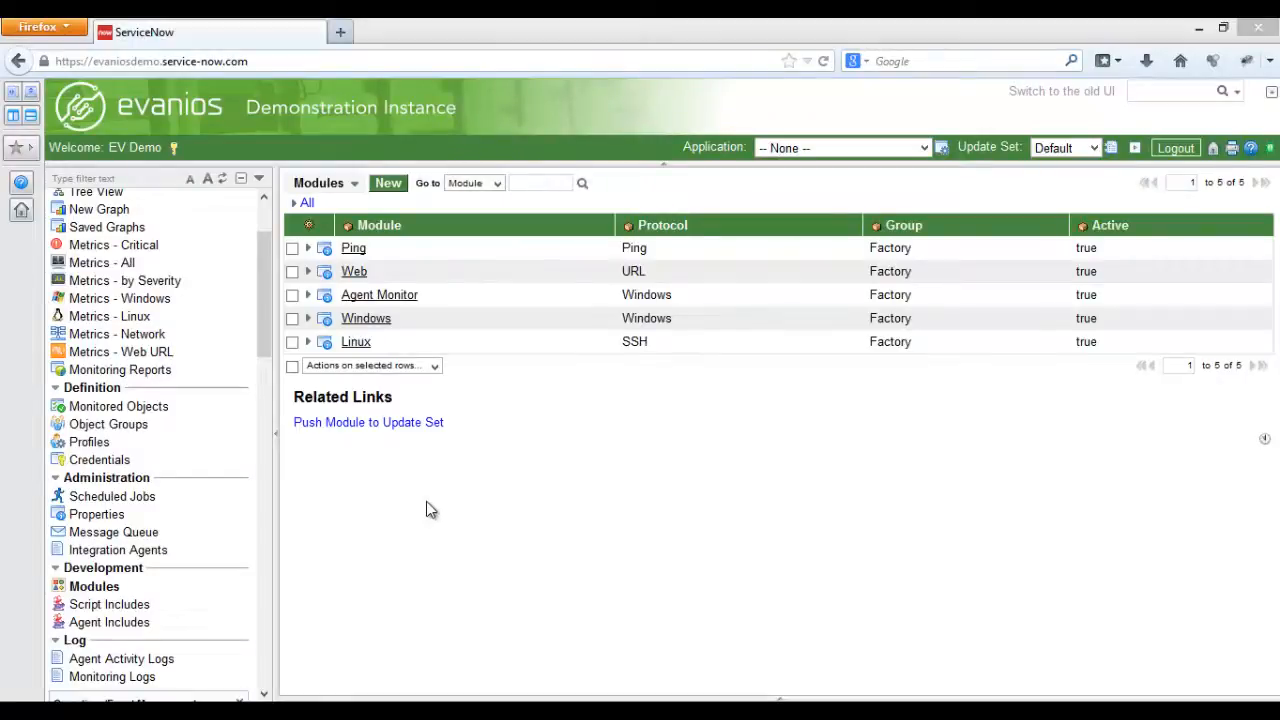
{"action": "mouse_move", "coordinate": [398, 437]}
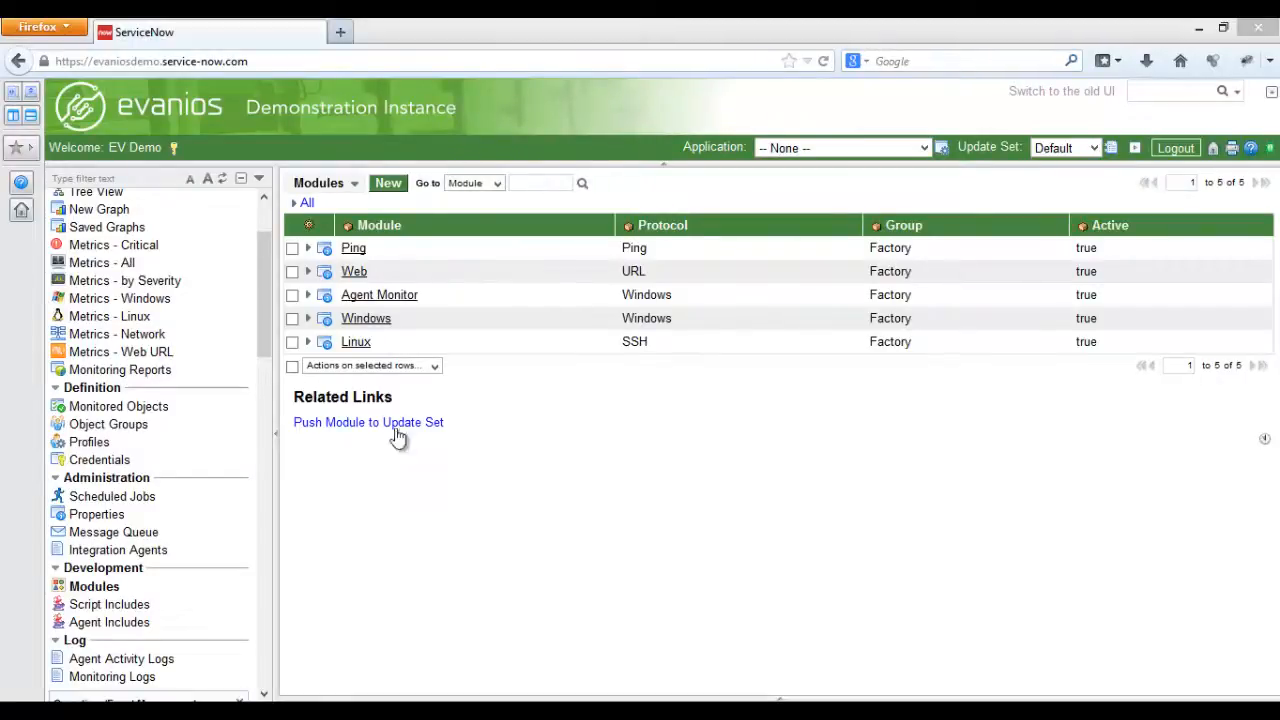
{"action": "left_click", "coordinate": [308, 342]}
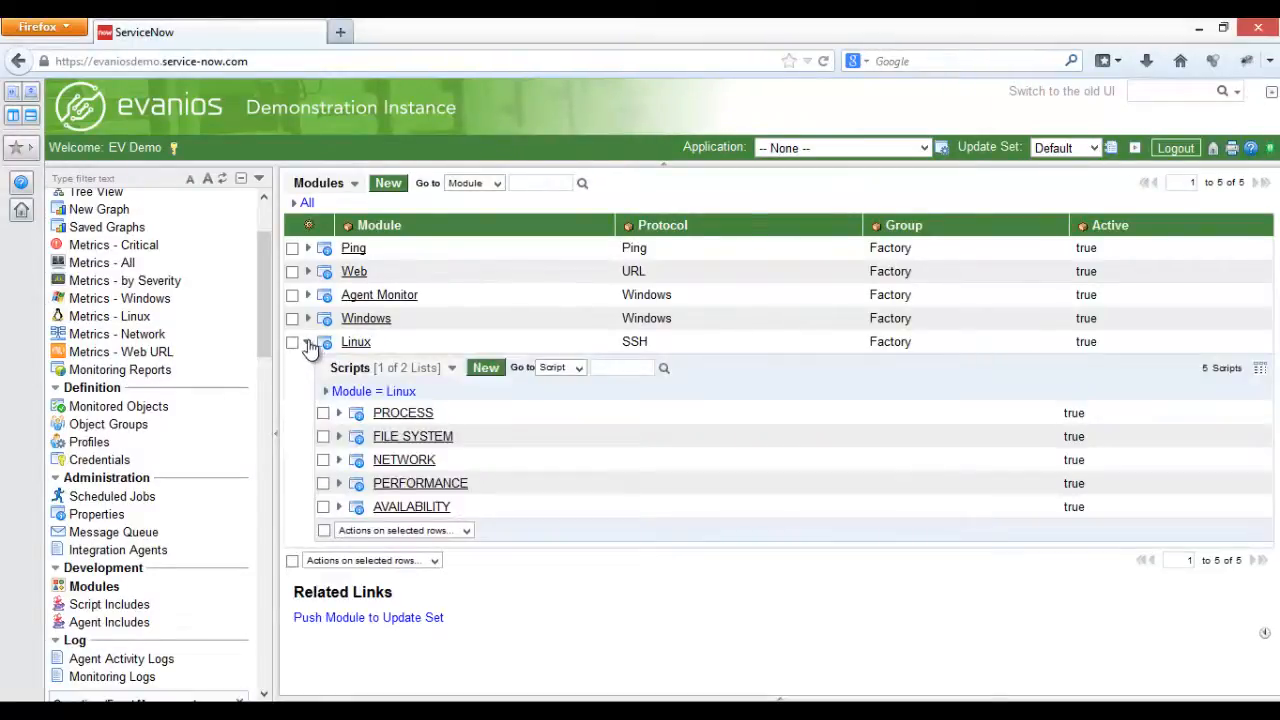
{"action": "left_click", "coordinate": [308, 318]}
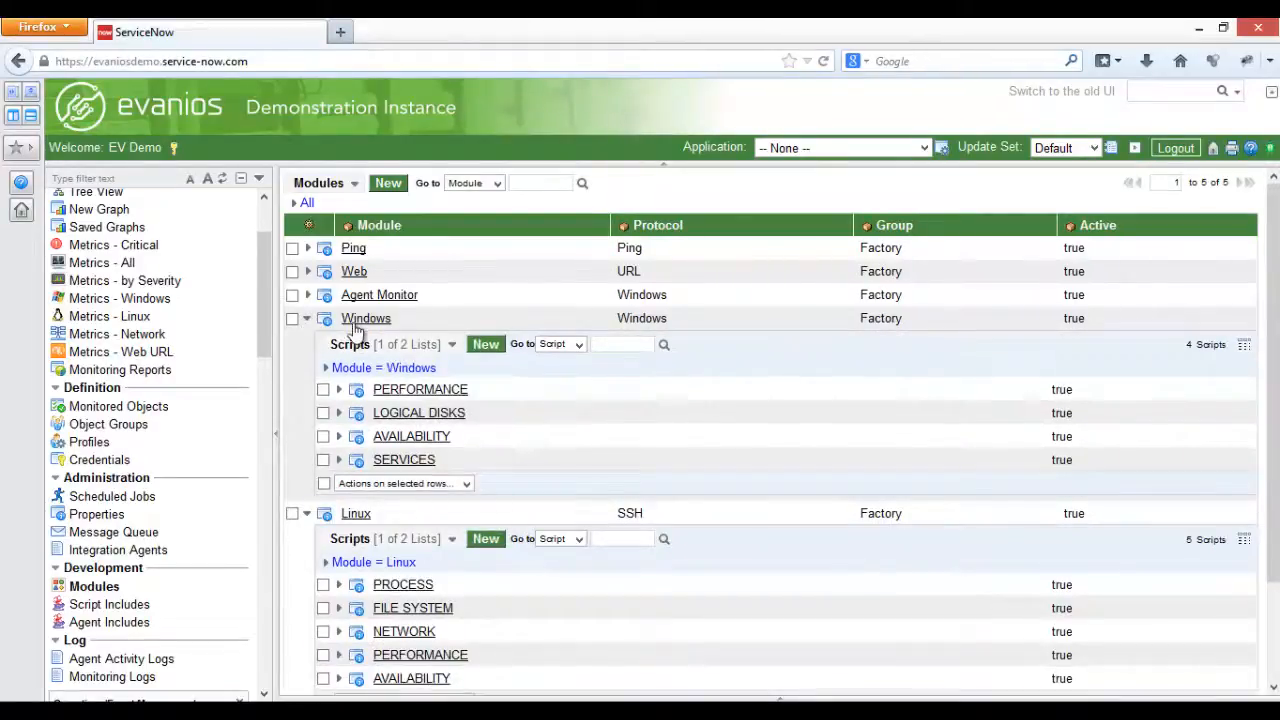
{"action": "scroll", "scroll_direction": "down", "scroll_amount": 3}
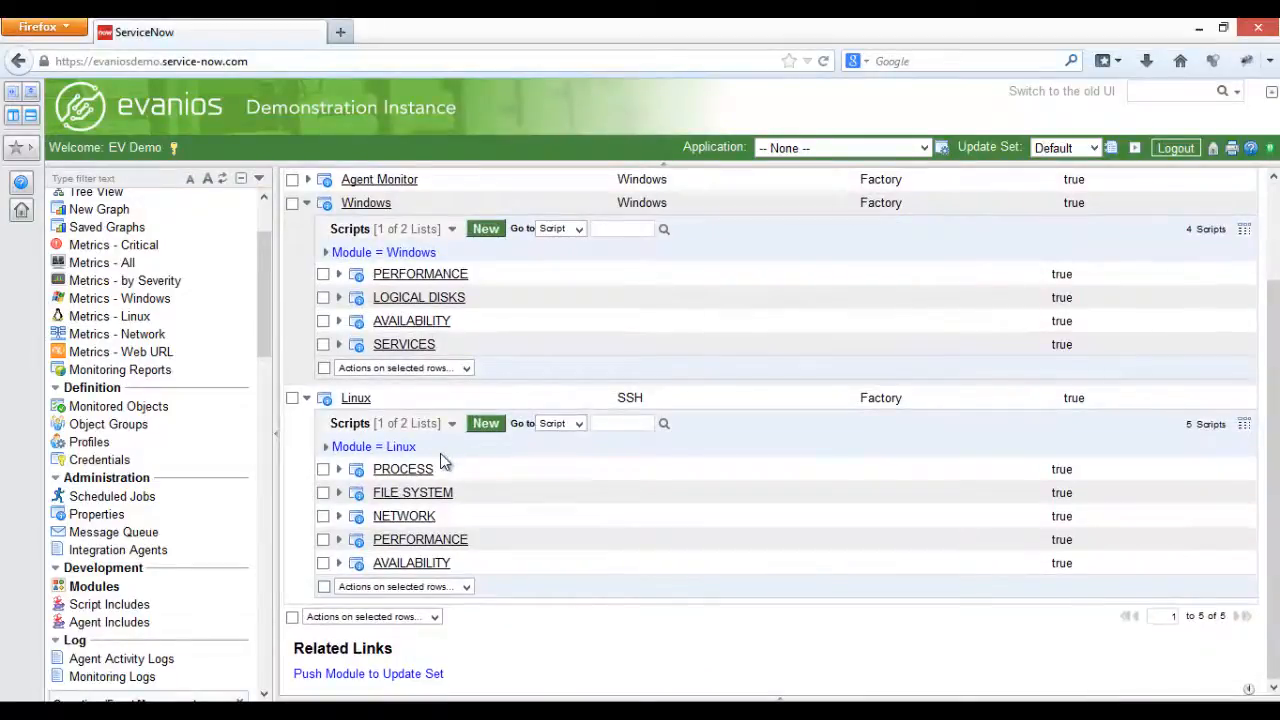
{"action": "left_click", "coordinate": [403, 469]}
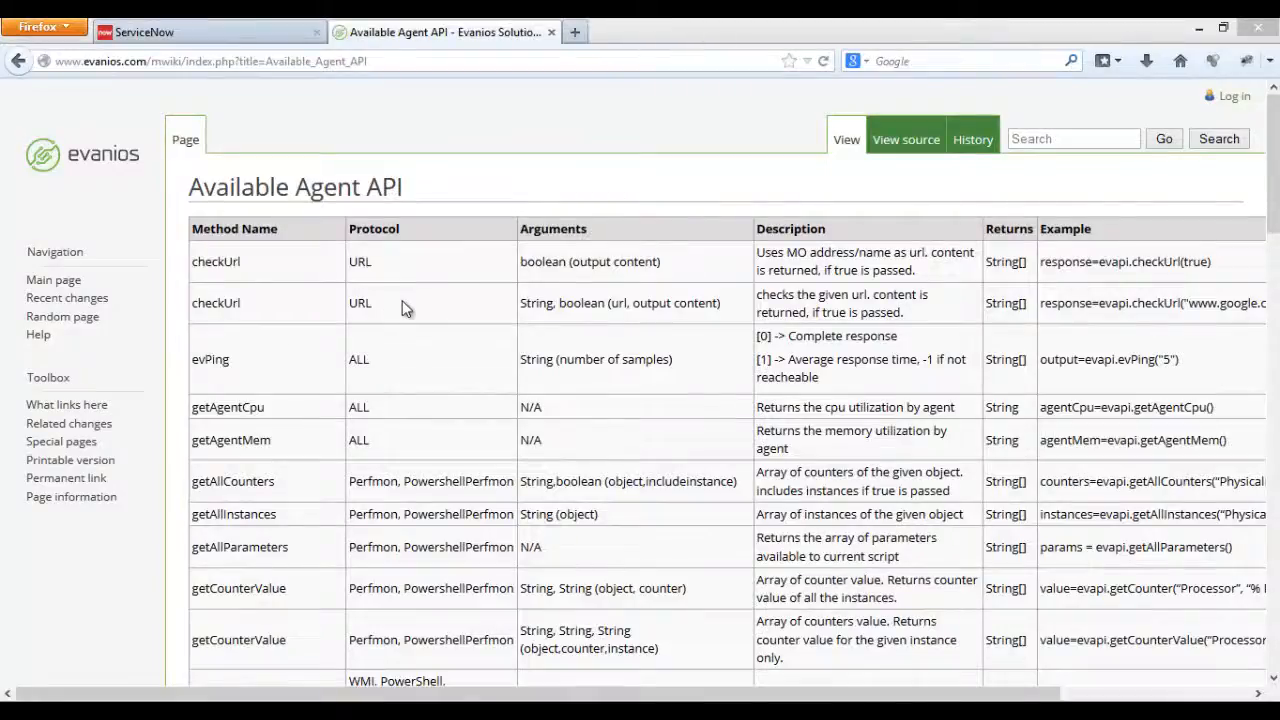
Step: Scroll through the Available Agent API methods table toward the Custom Monitor guide
{"action": "scroll", "scroll_direction": "down", "scroll_amount": 3}
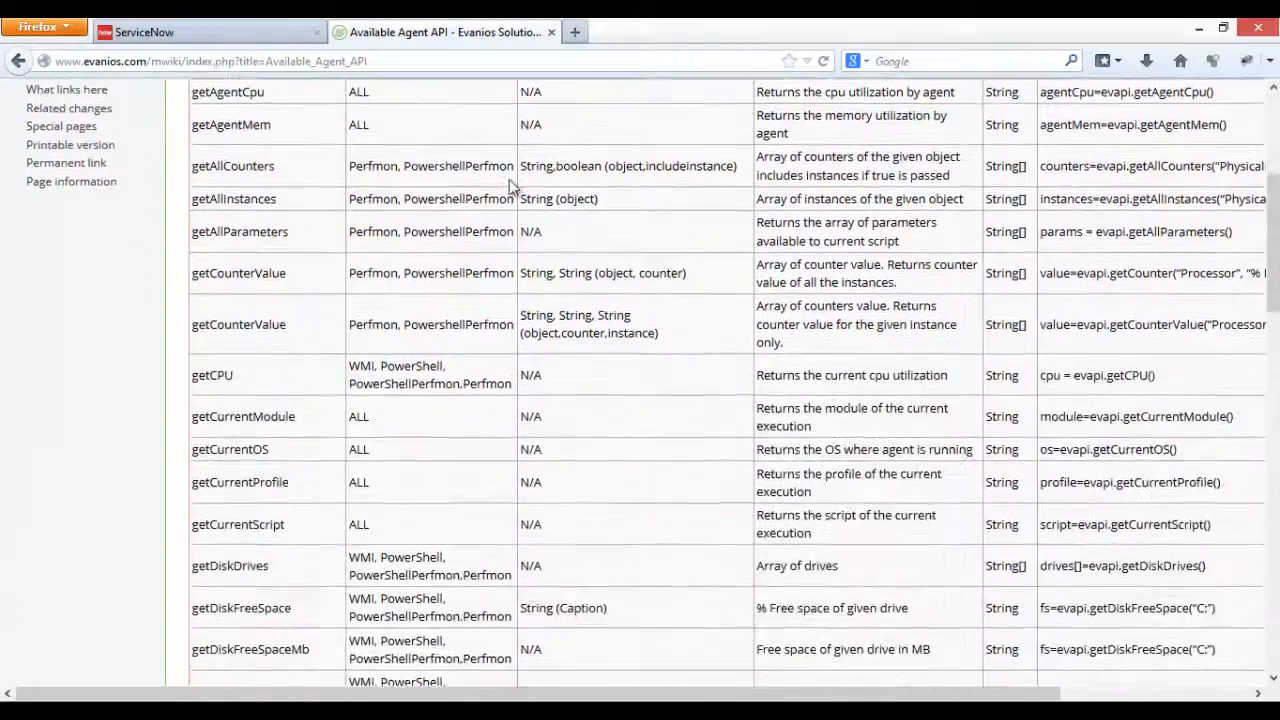
{"action": "scroll", "scroll_direction": "down", "scroll_amount": 3}
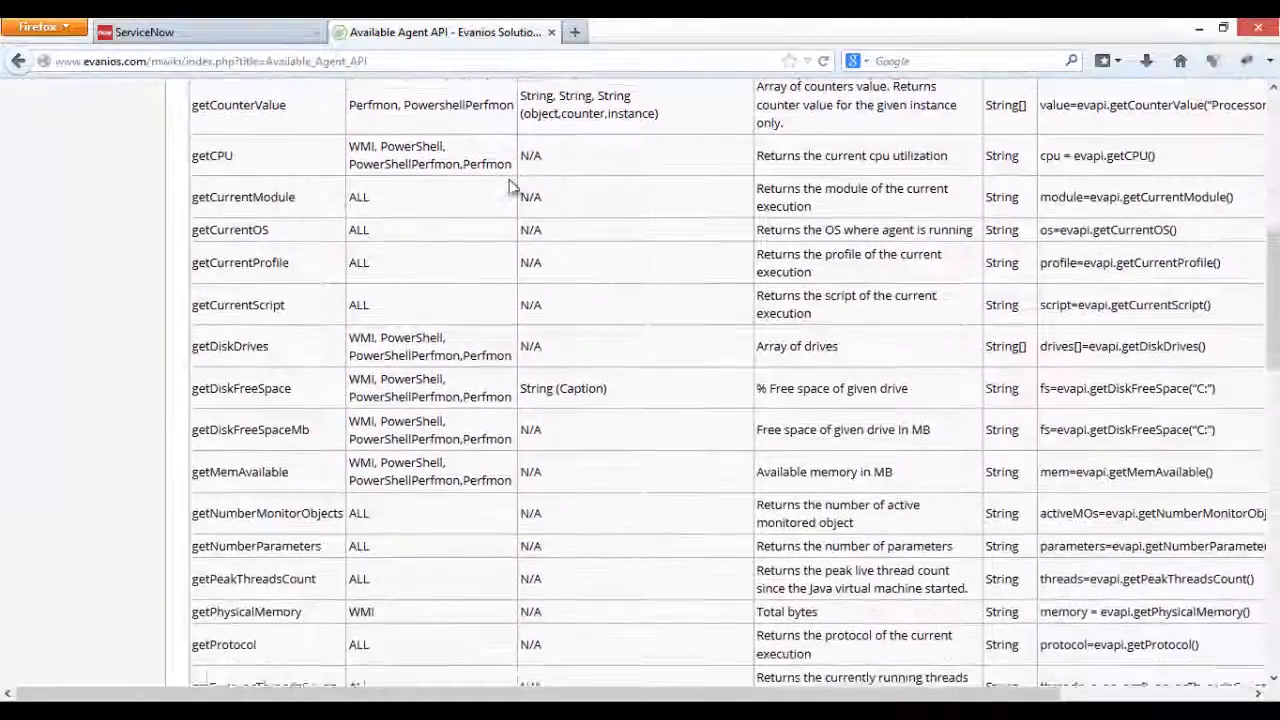
{"action": "scroll", "scroll_direction": "down", "scroll_amount": 3}
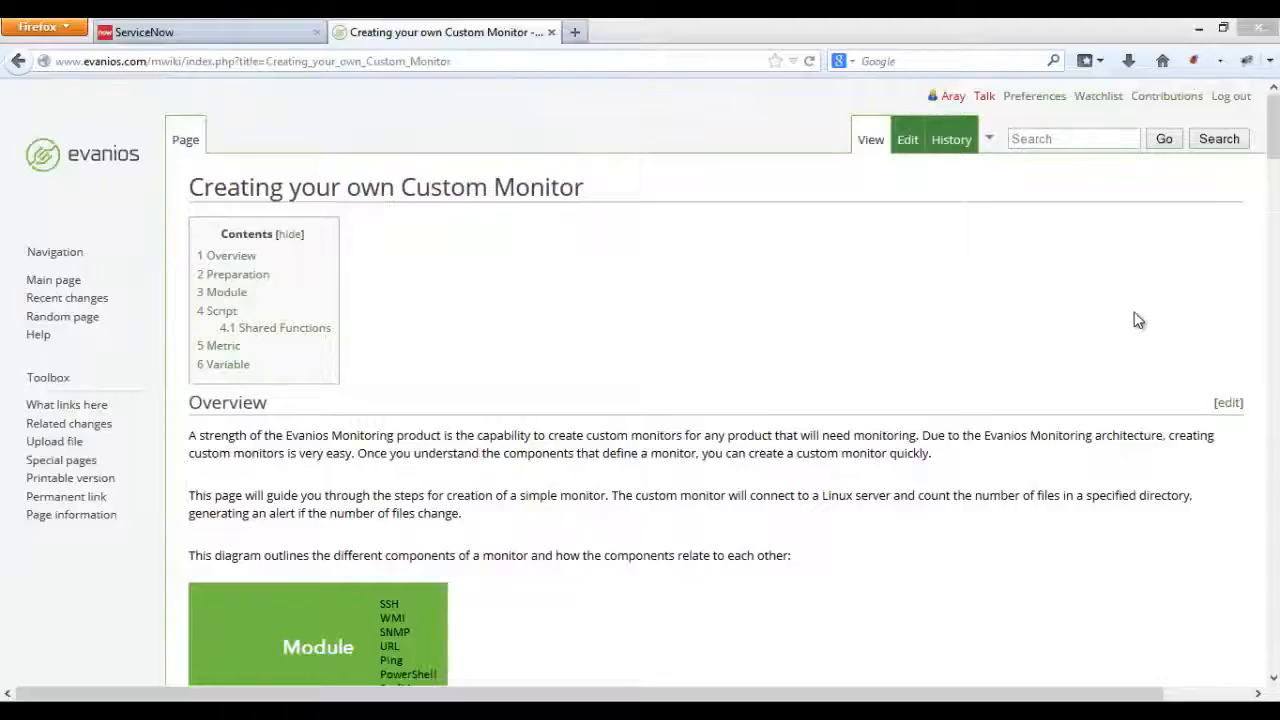
{"action": "scroll", "scroll_direction": "down", "scroll_amount": 3}
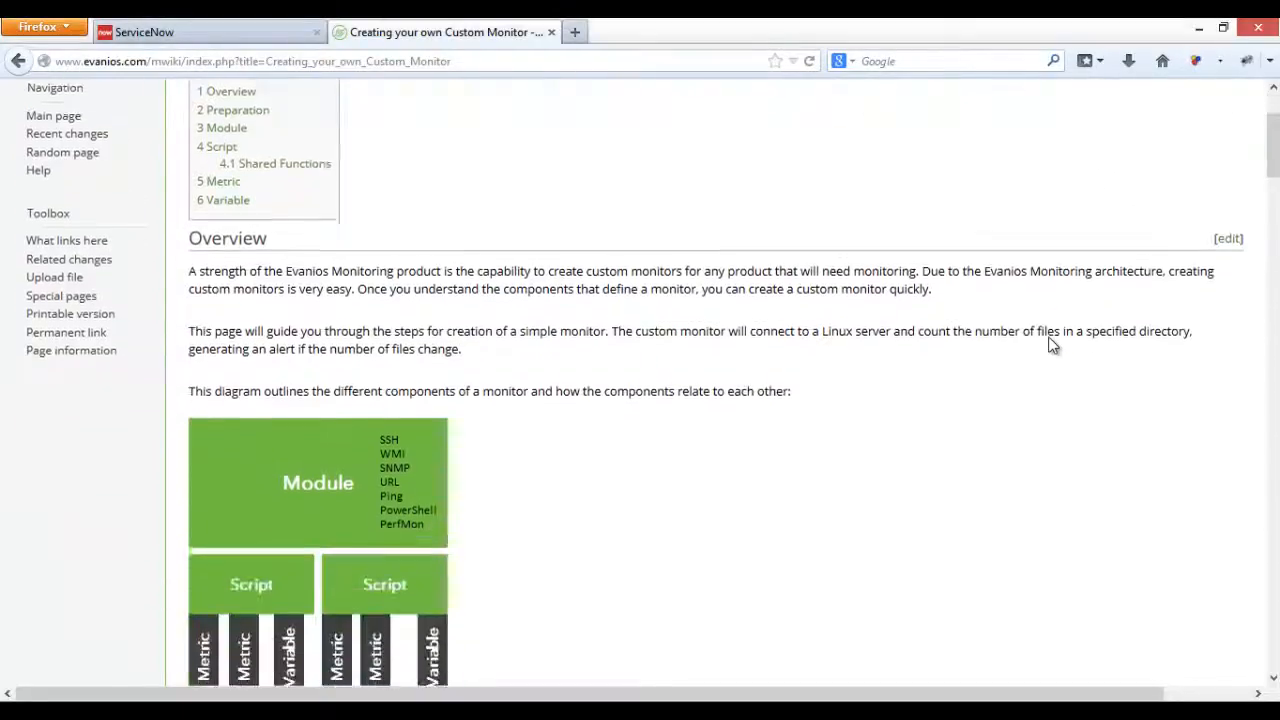
{"action": "scroll", "scroll_direction": "down", "scroll_amount": 3}
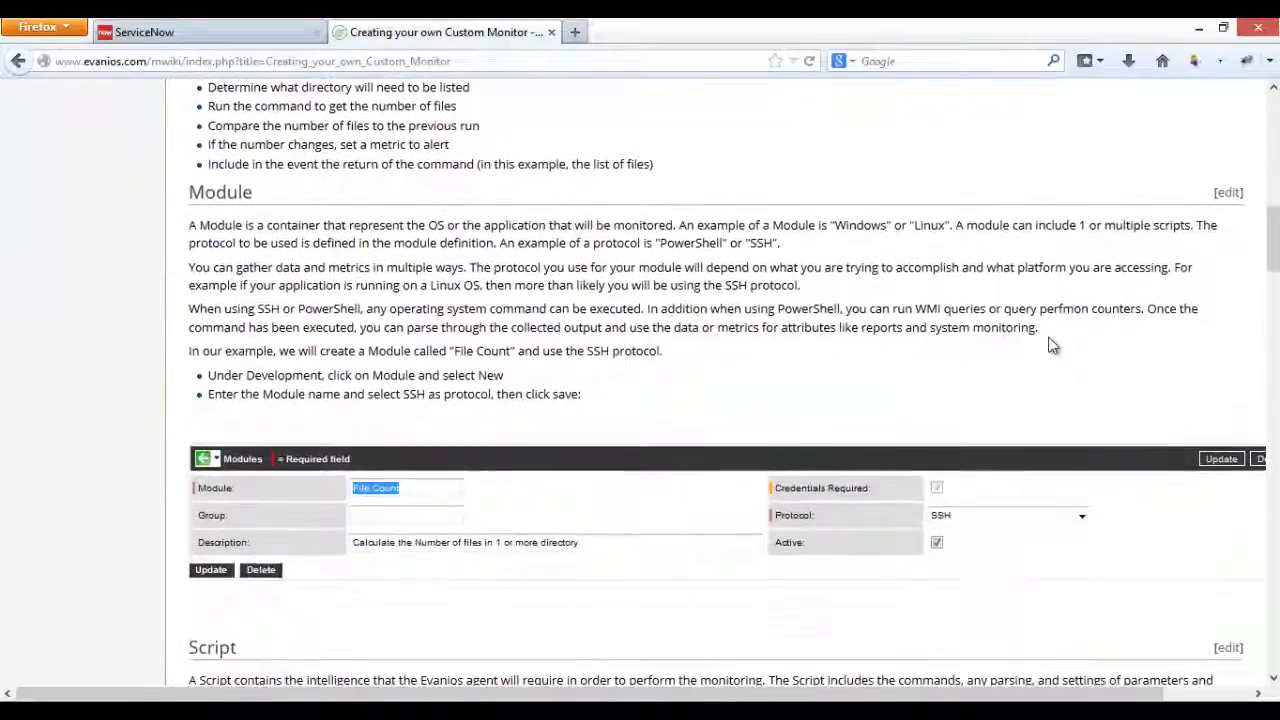
{"action": "scroll", "scroll_direction": "down", "scroll_amount": 3}
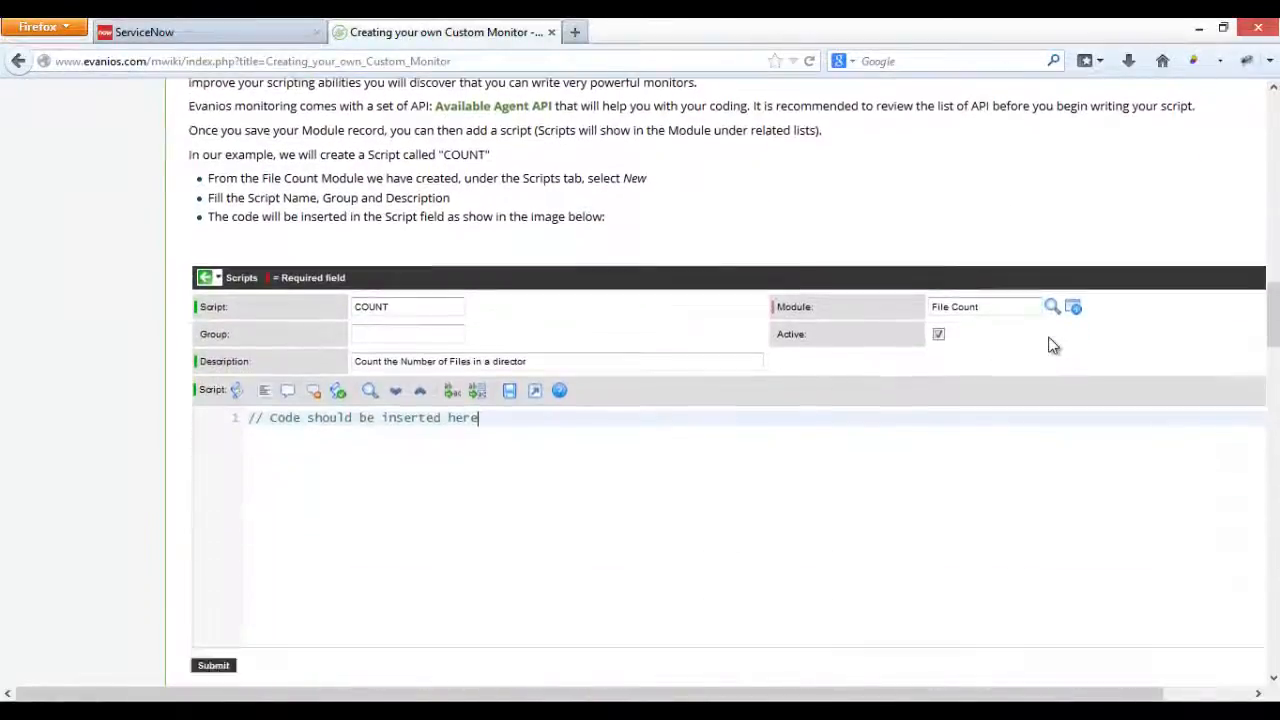
{"action": "scroll", "scroll_direction": "down", "scroll_amount": 3}
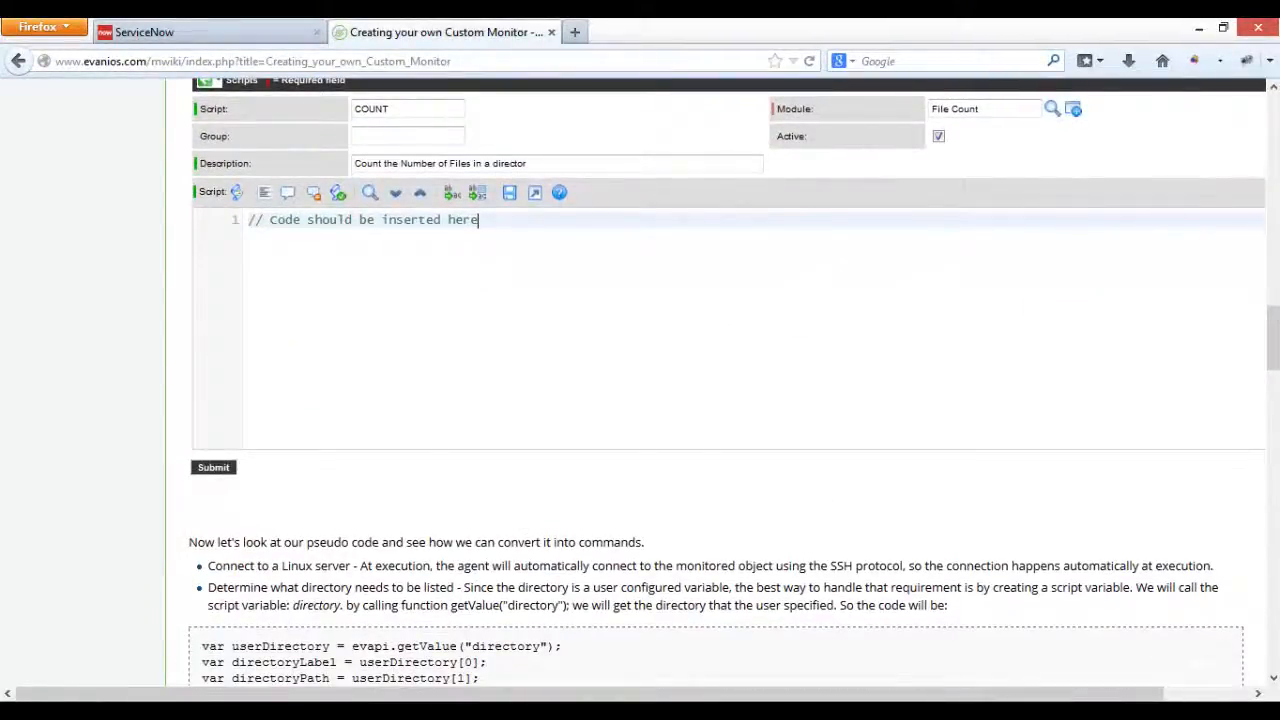